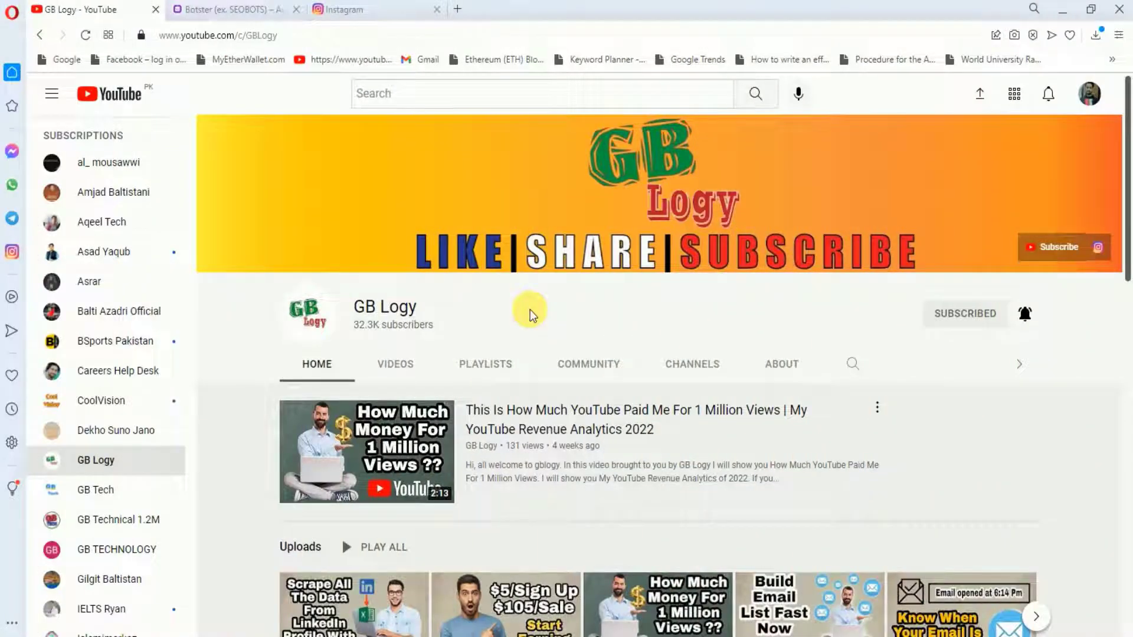
Switch from the GB Logy YouTube channel to the botster.io tab
click(227, 10)
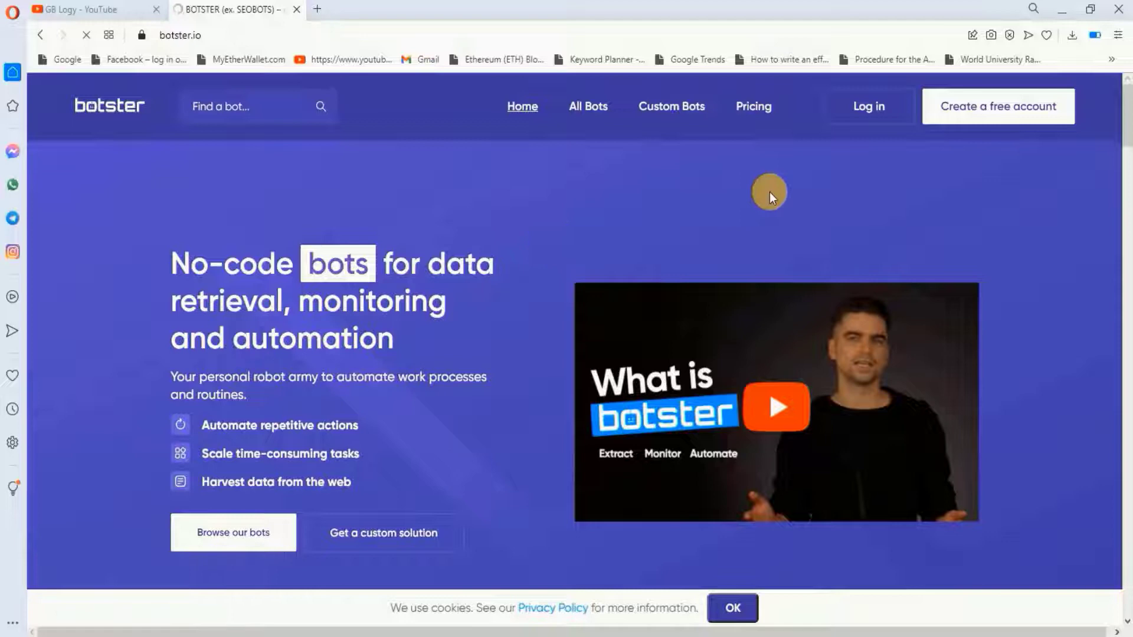
Register a free Botster account with a Gmail address and password, passing the robot check
click(998, 106)
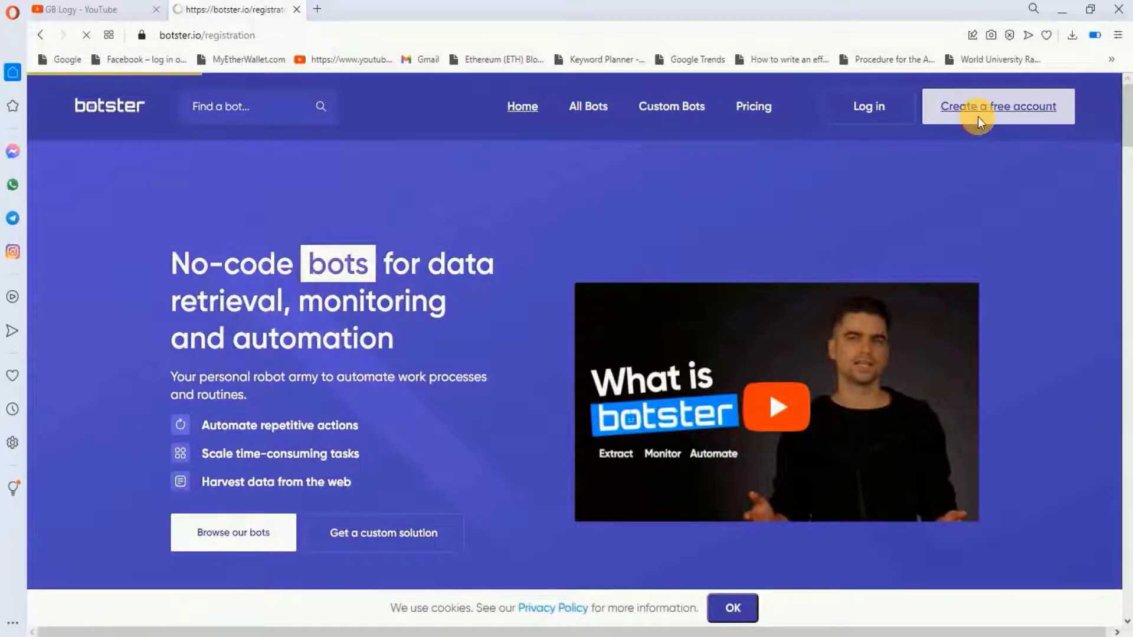
click(999, 106)
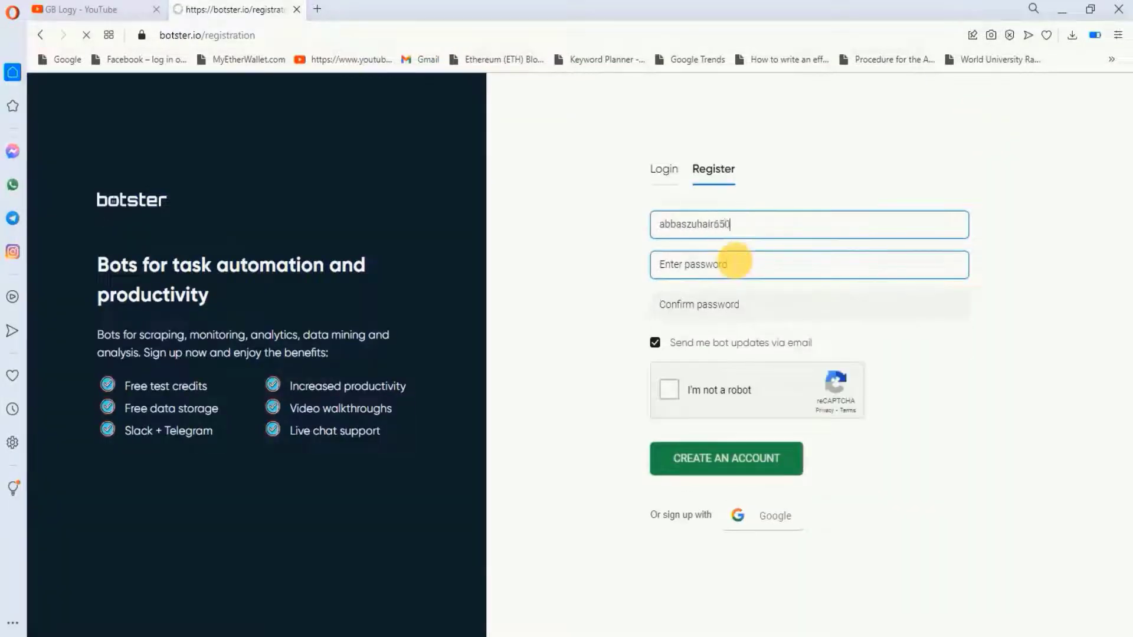
text(@gmail.com)
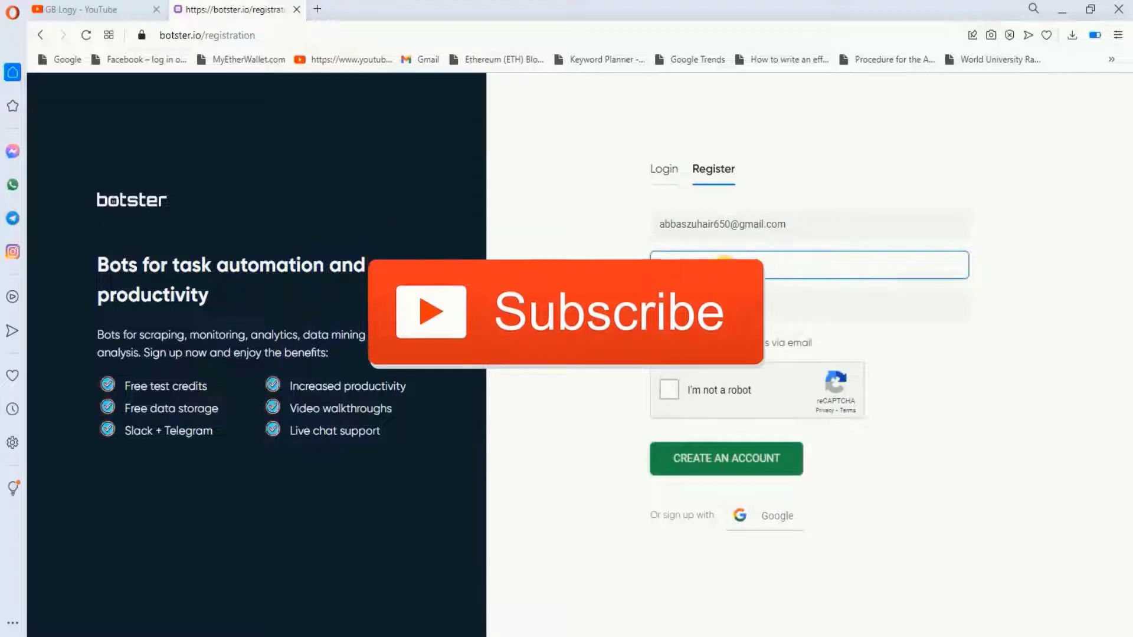
text(••••••••••••)
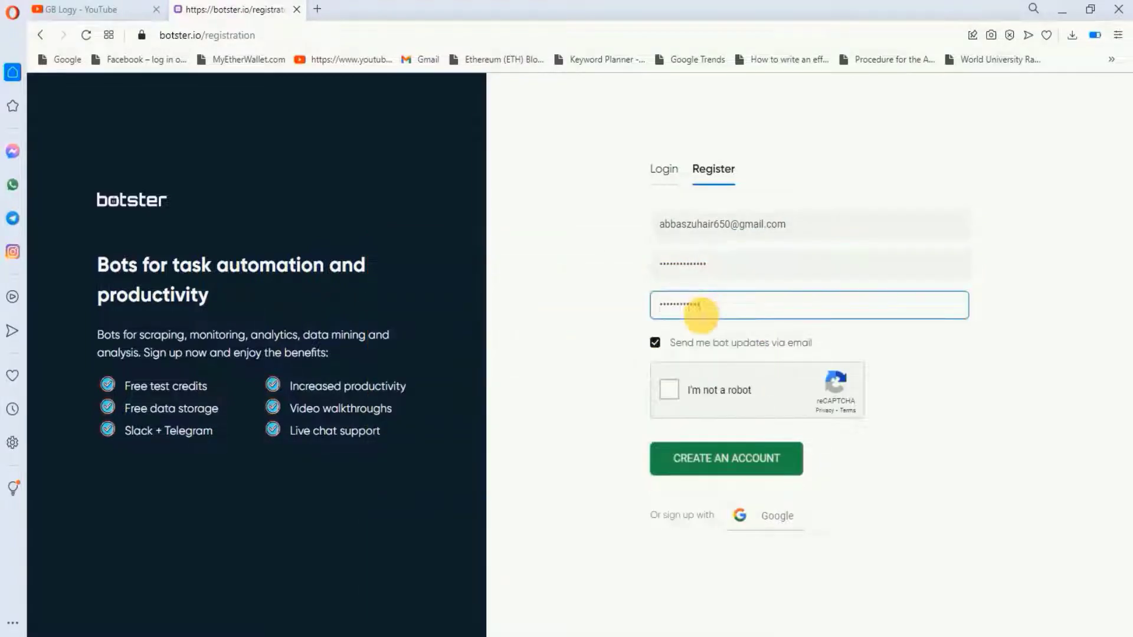
click(725, 458)
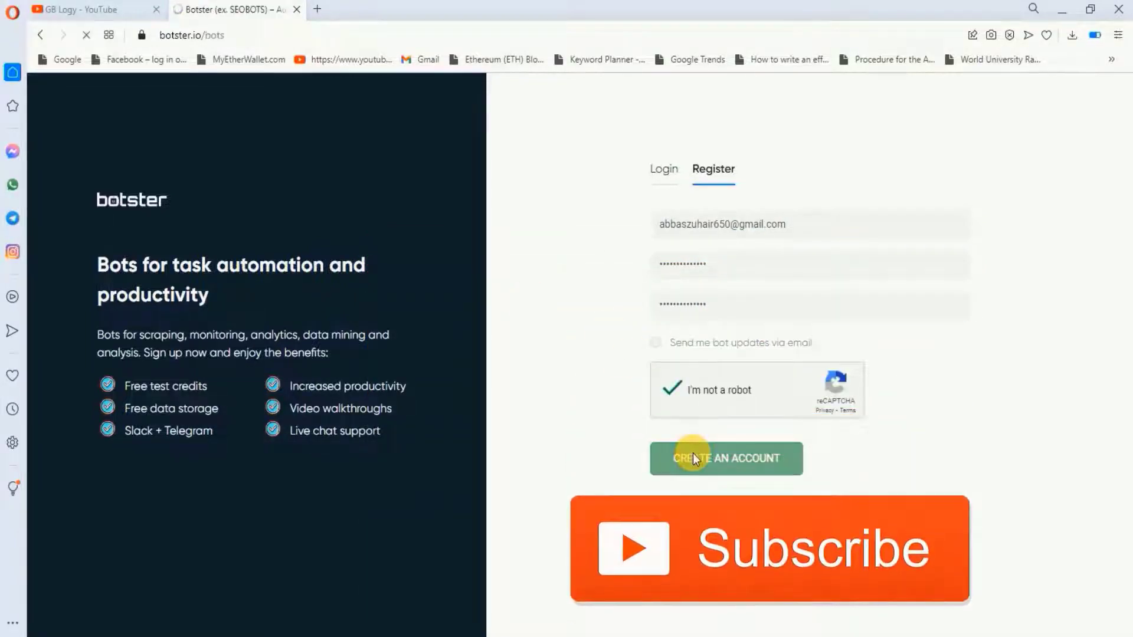
click(726, 458)
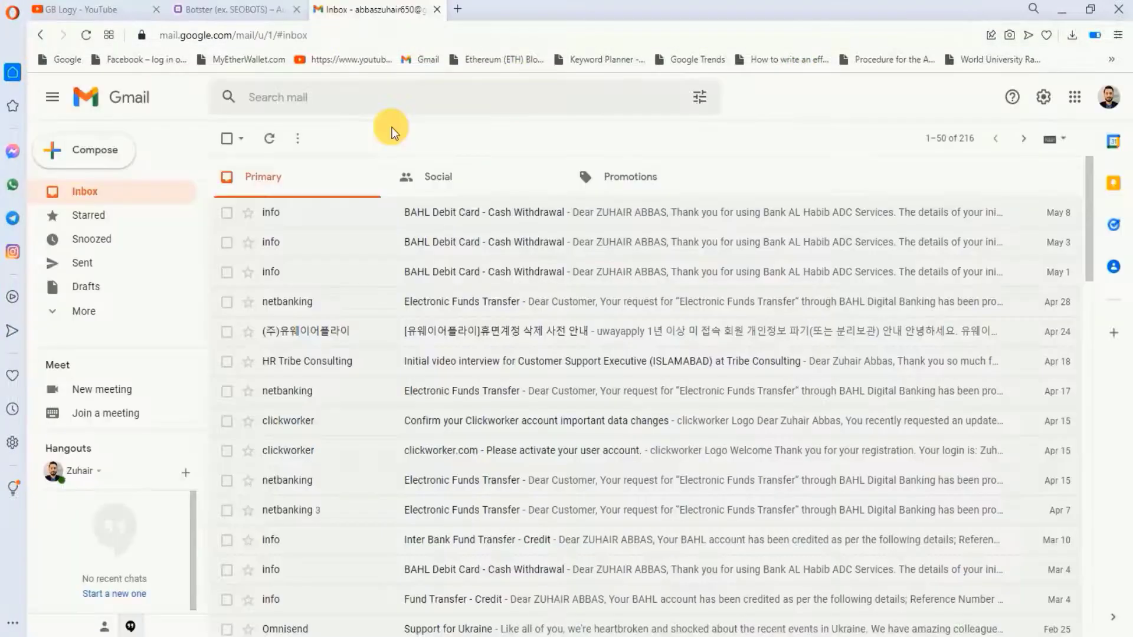
mouse_move(321, 14)
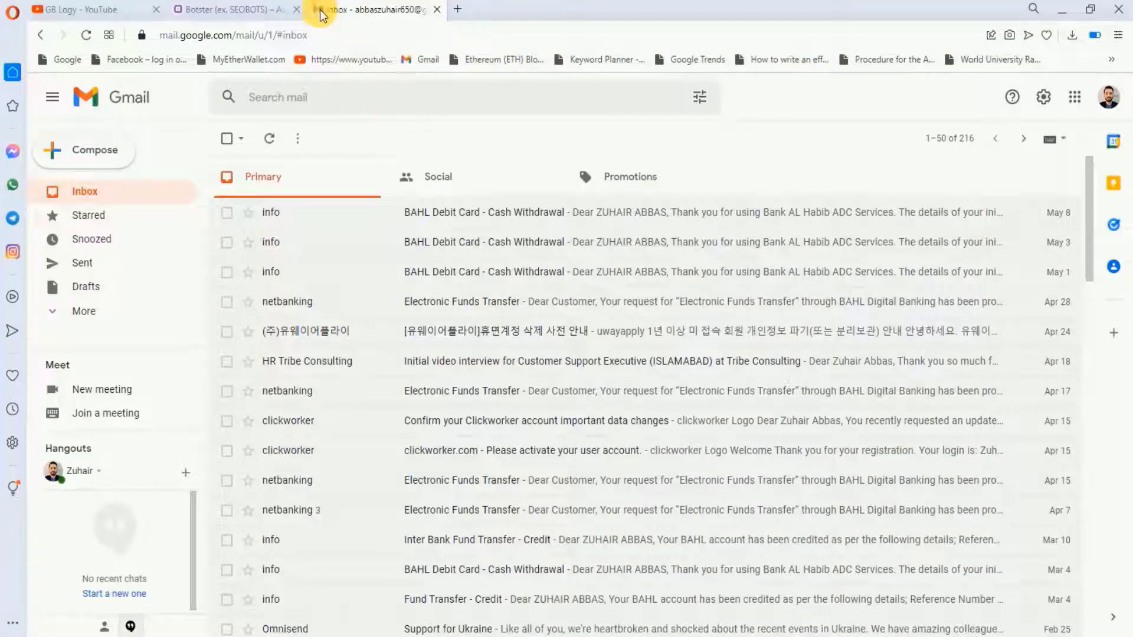
Confirm the account from the Botster email in Gmail Spam and return to the bots catalogue
click(232, 10)
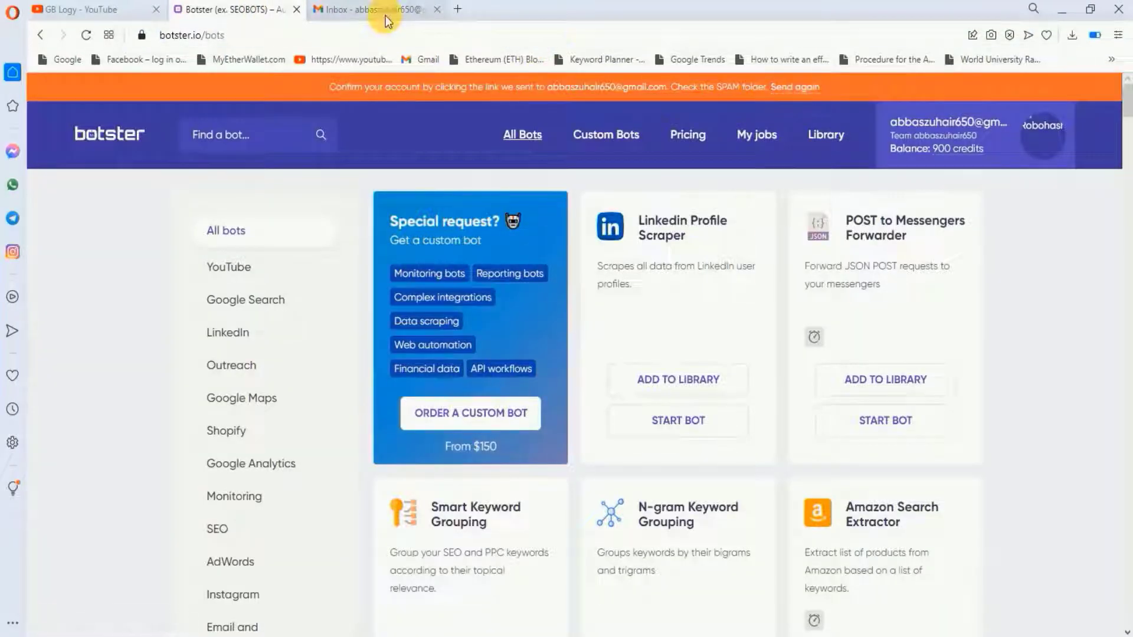
click(372, 9)
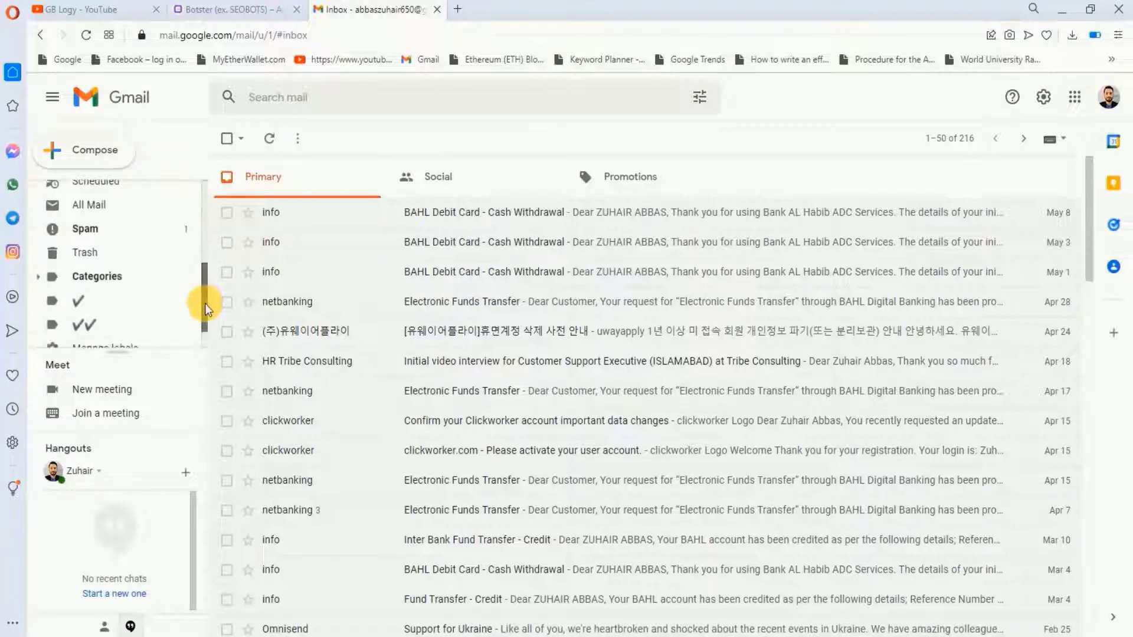
click(85, 228)
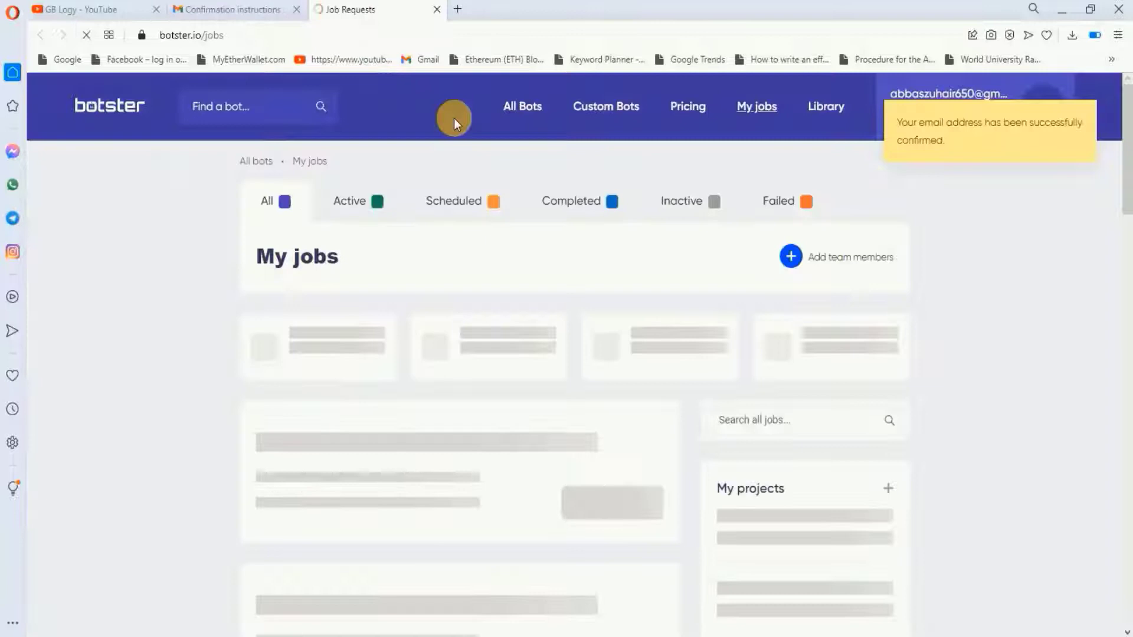
click(522, 106)
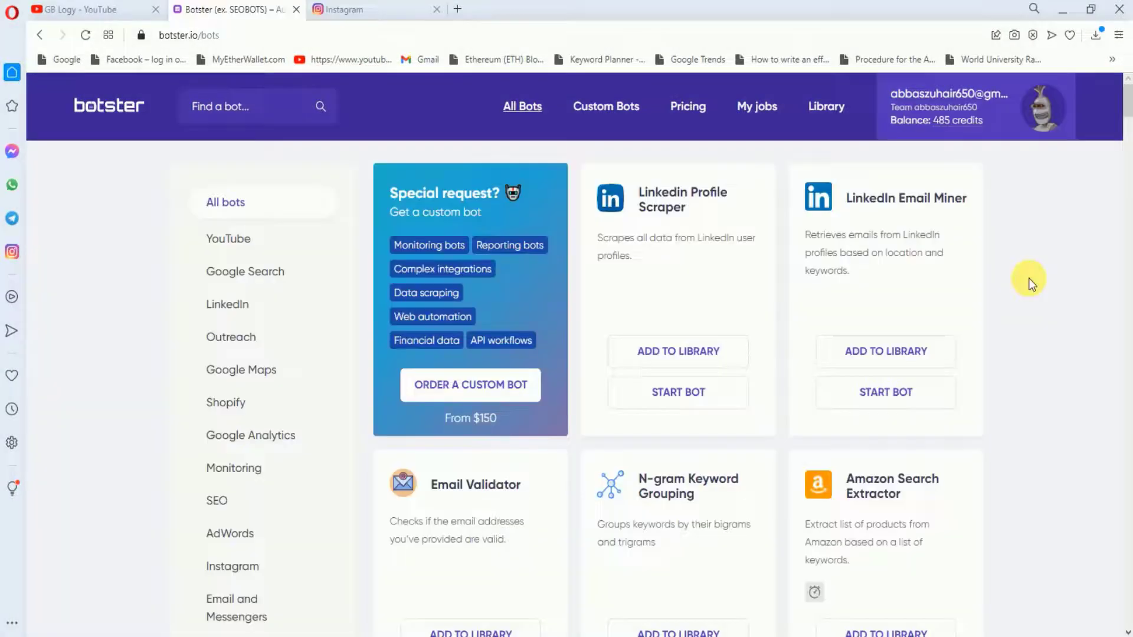
mouse_move(1016, 245)
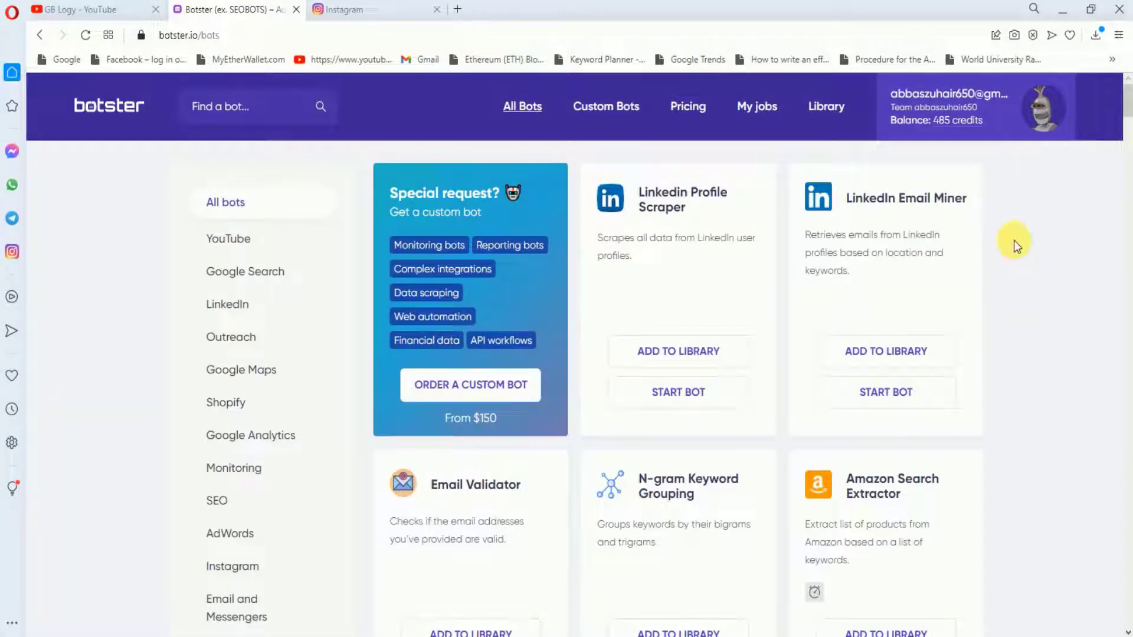
mouse_move(997, 144)
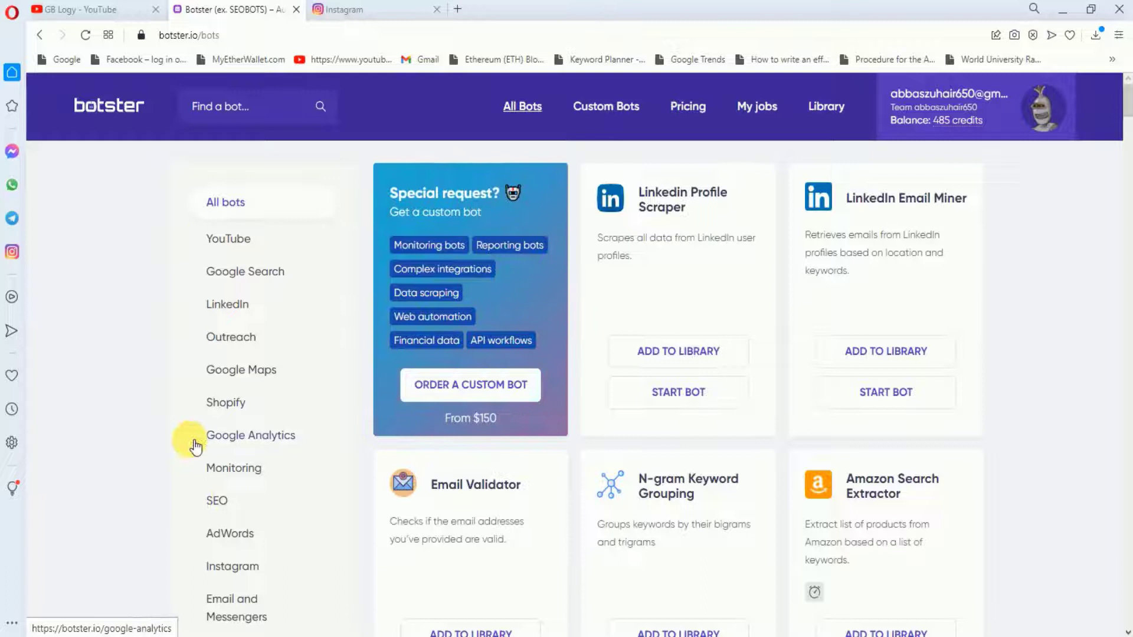
mouse_move(159, 446)
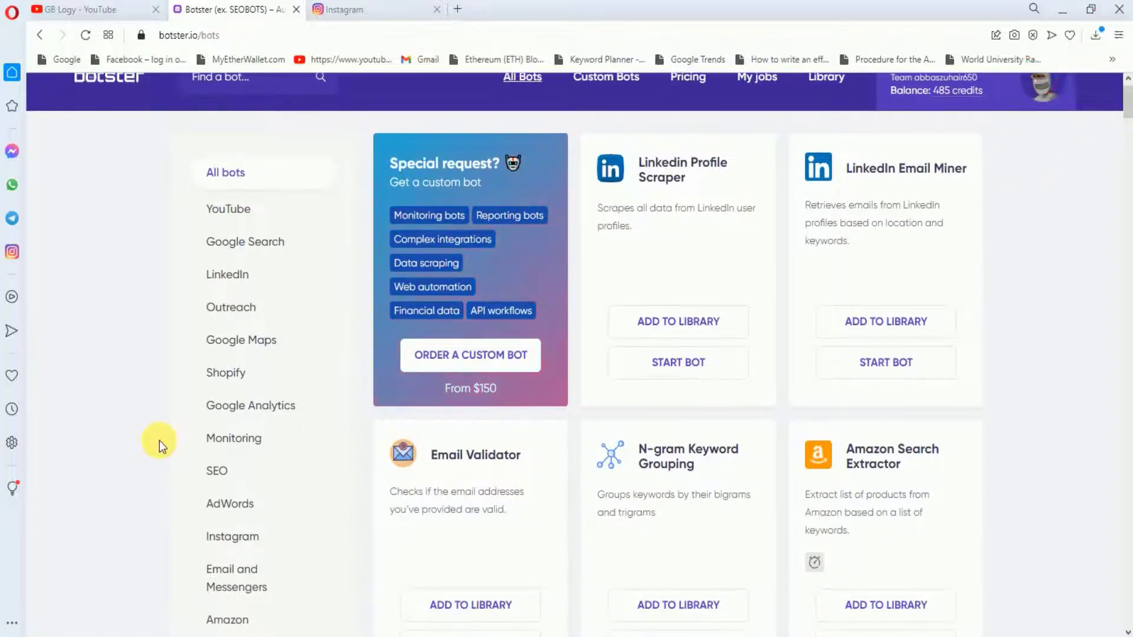
Filter the catalogue to Instagram bots and open the Instagram Followings Scraper
click(233, 535)
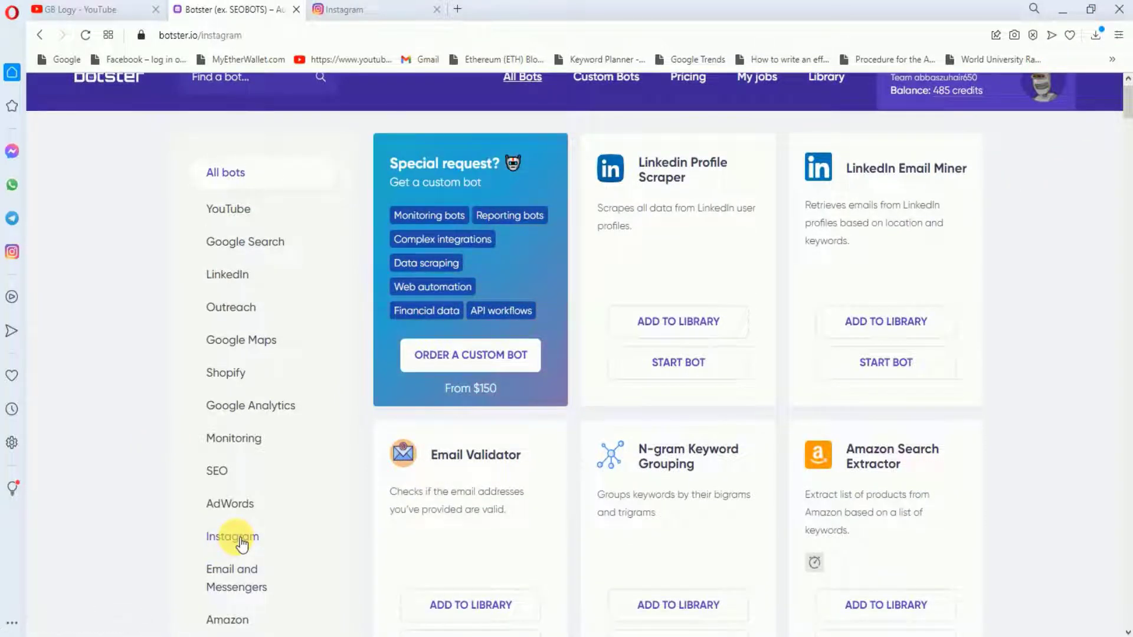
click(233, 536)
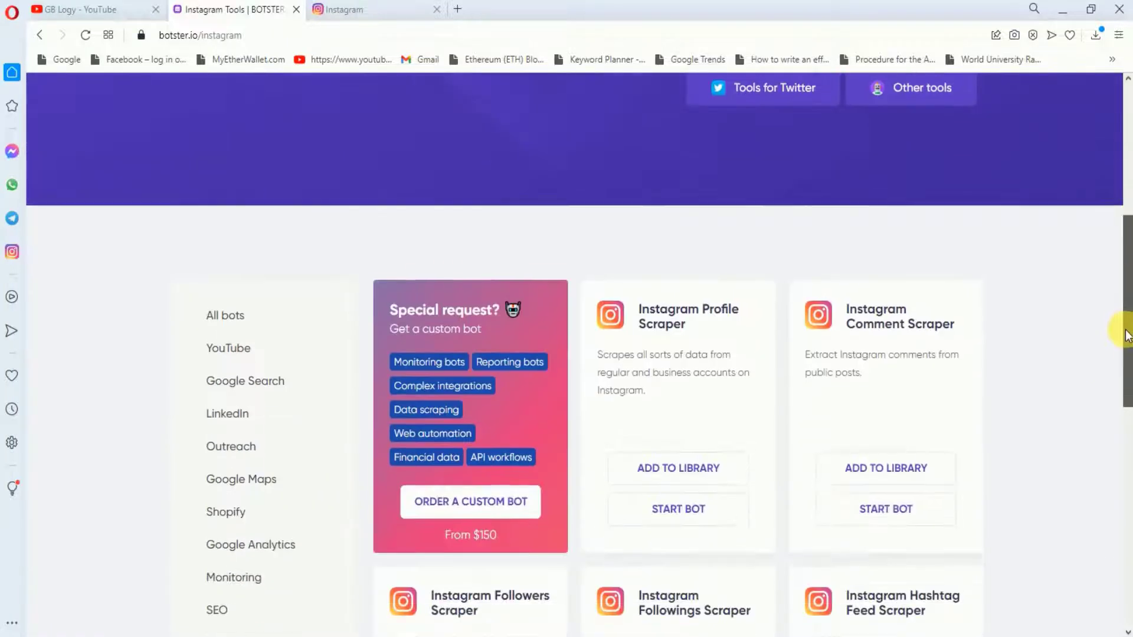
scroll(down, 3)
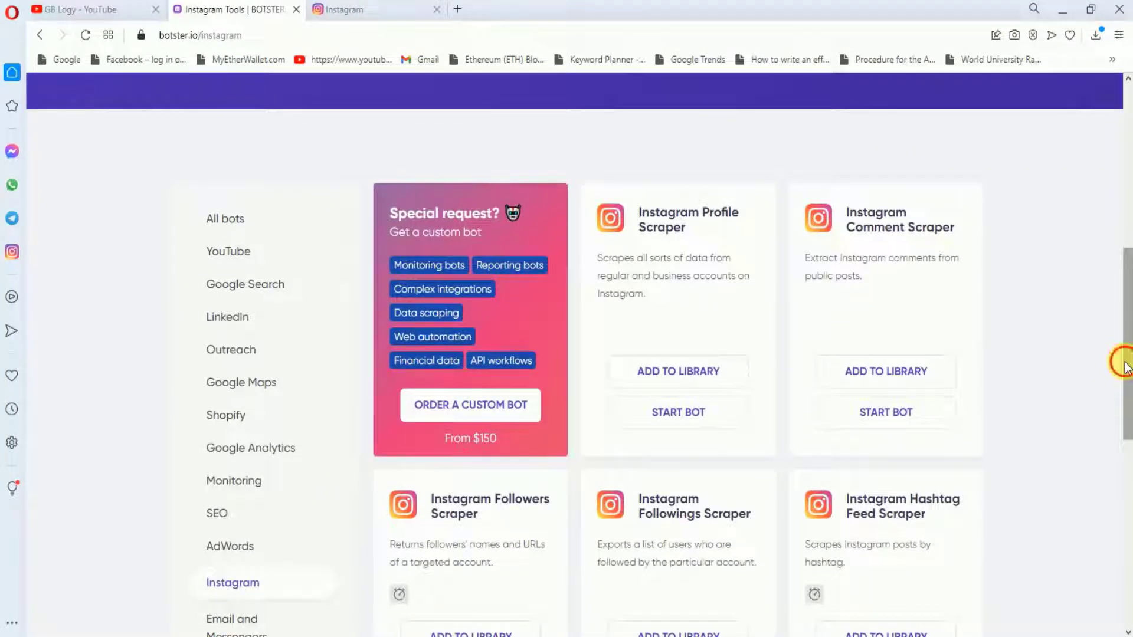
scroll(up, 3)
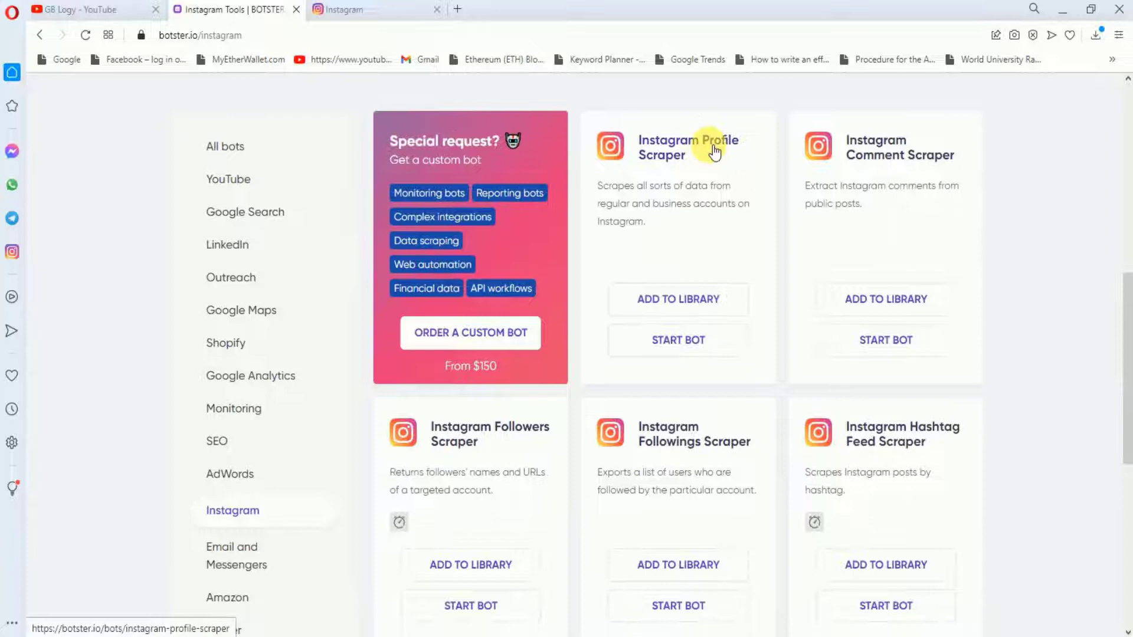
mouse_move(565, 478)
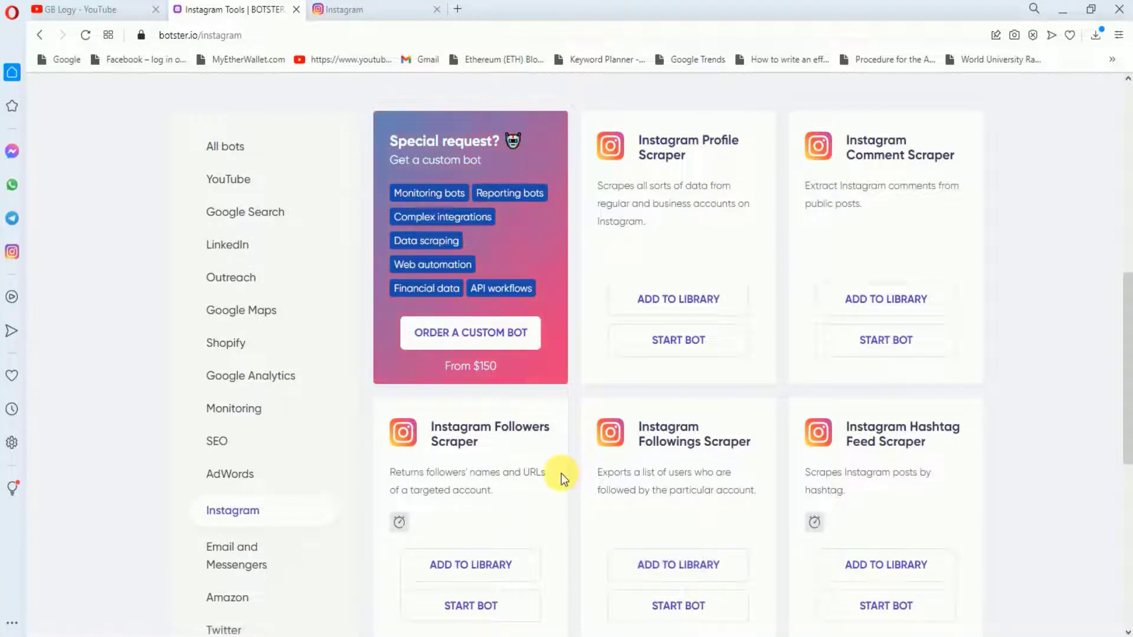
mouse_move(770, 391)
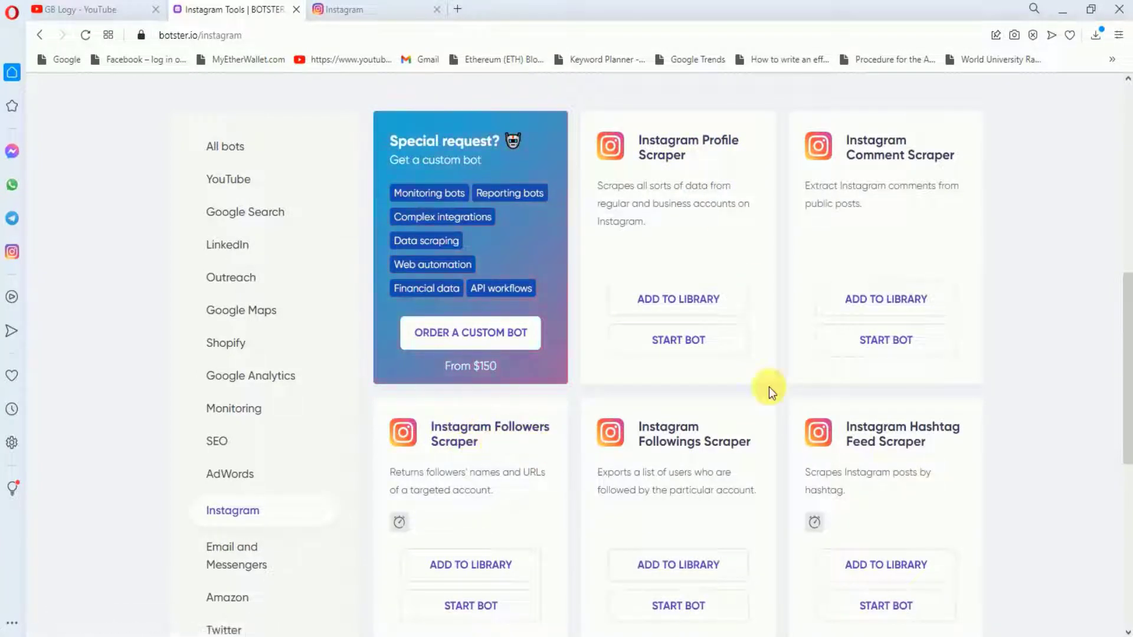
mouse_move(1015, 446)
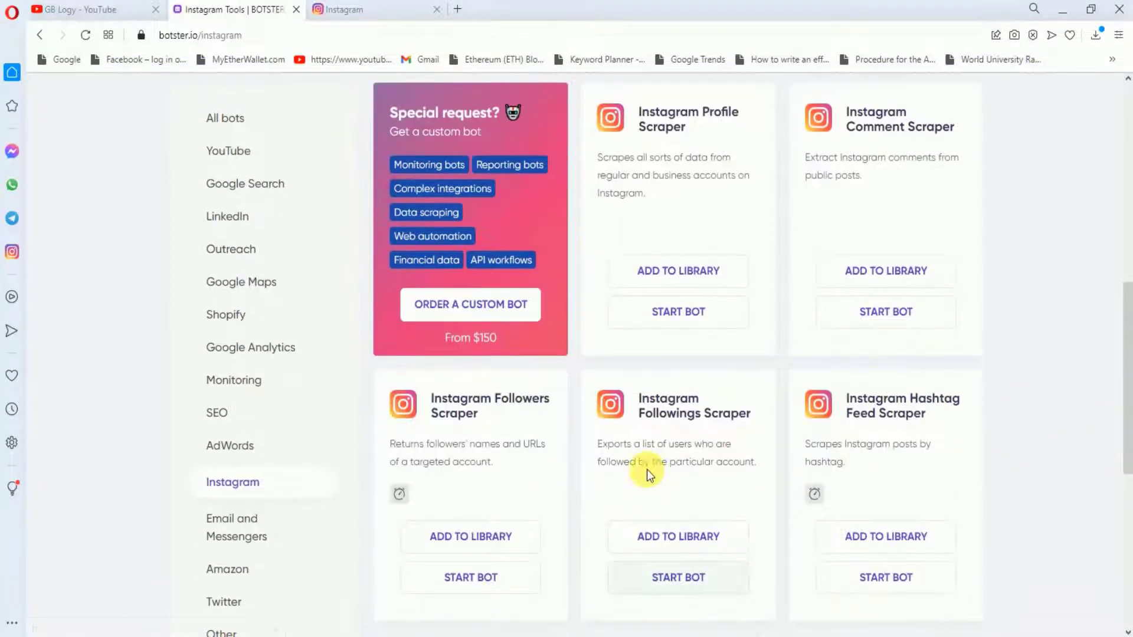
click(668, 405)
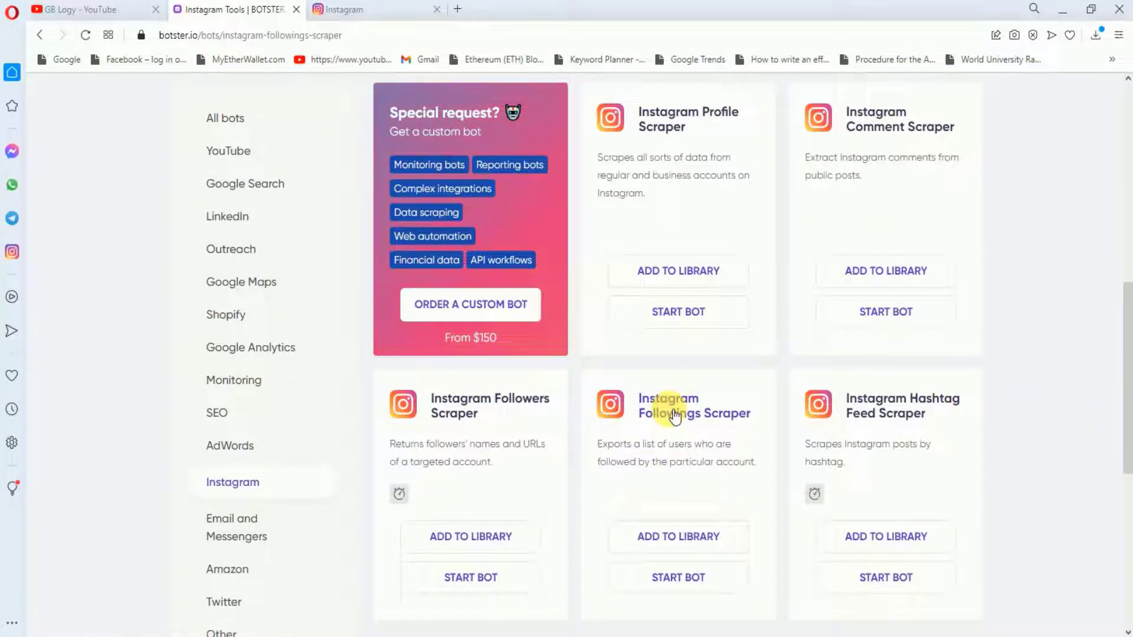
click(692, 405)
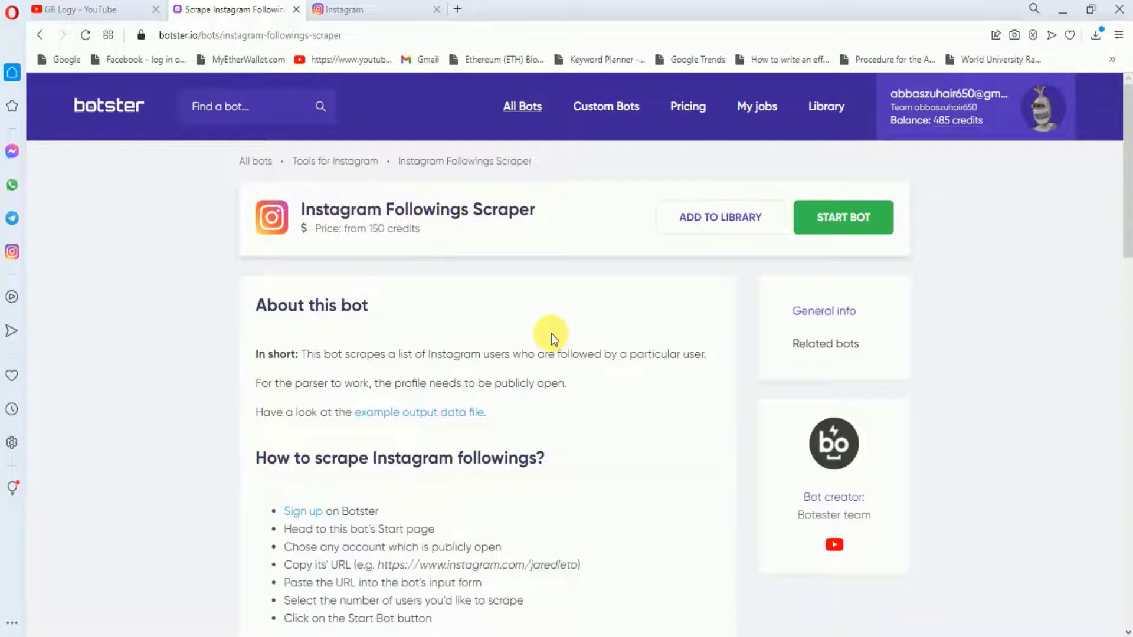
mouse_move(1011, 179)
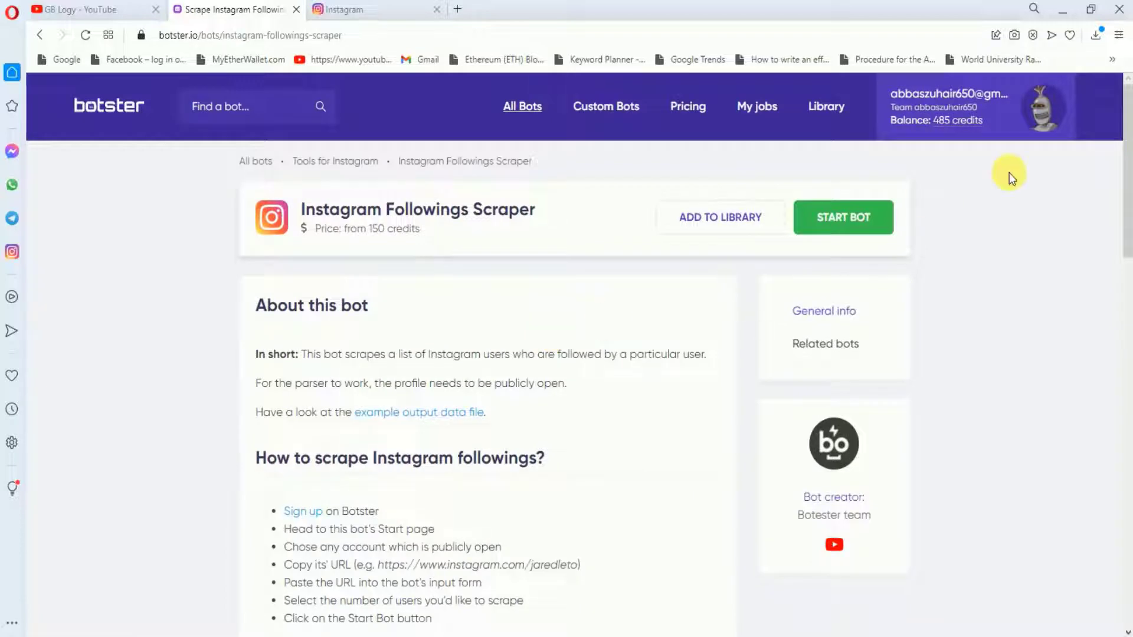
scroll(down, 3)
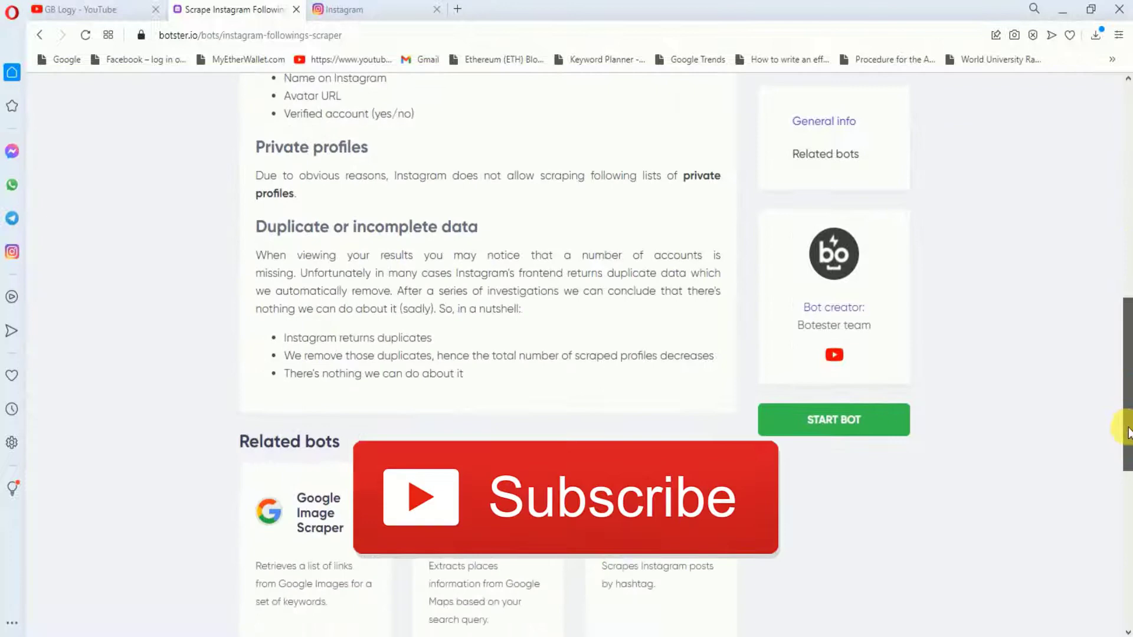
scroll(up, 3)
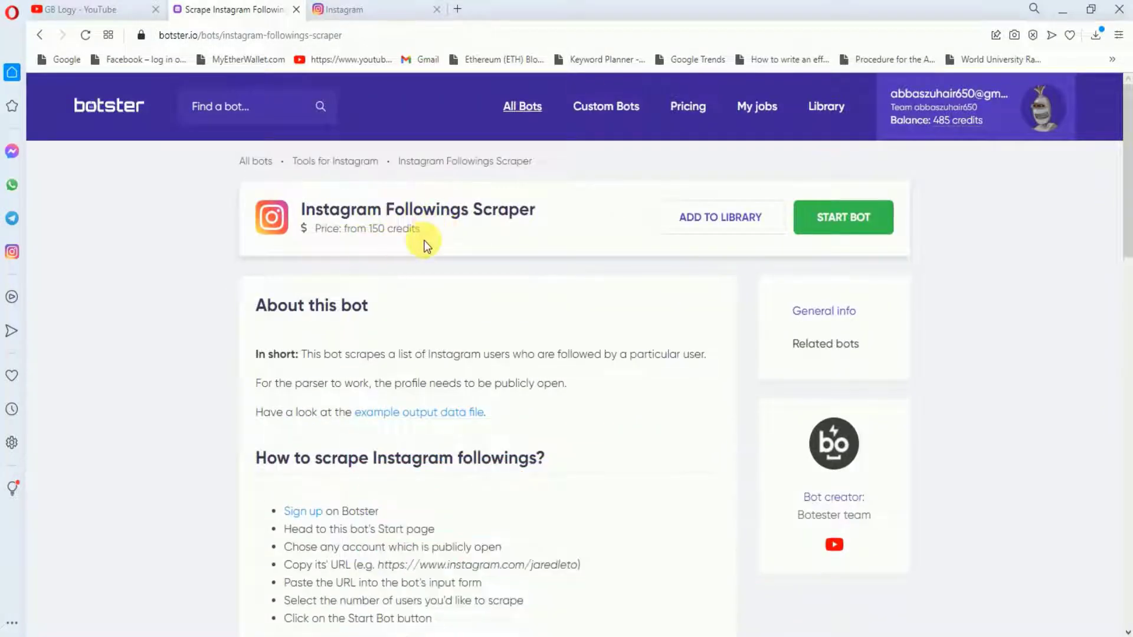
mouse_move(842, 217)
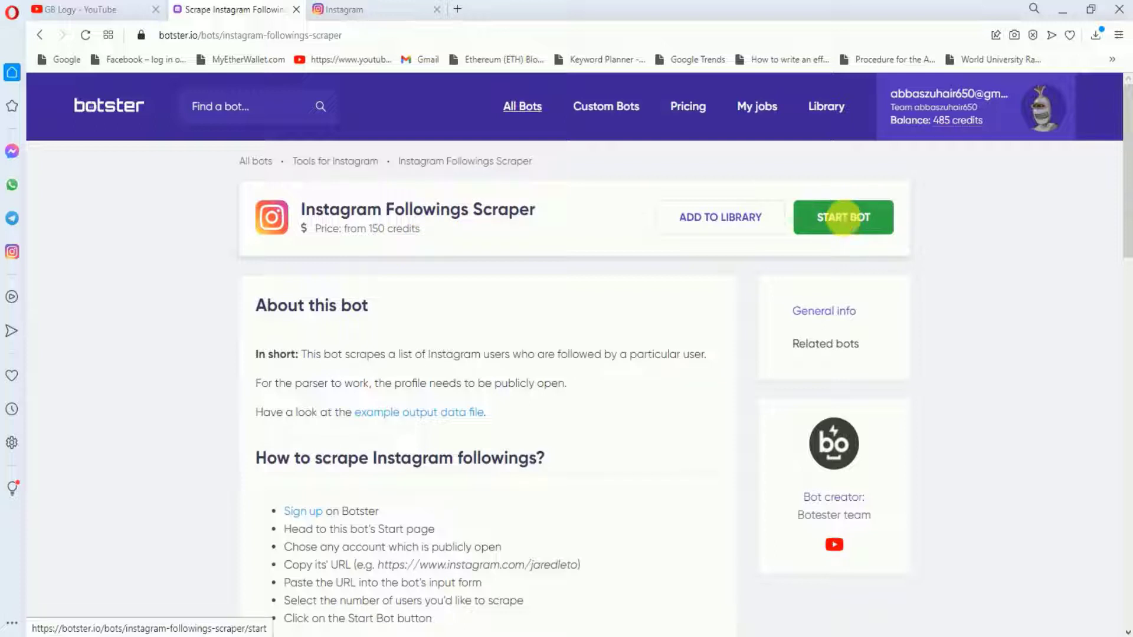
Start a job named 'The instagram following', settling on the up-to-100-profiles option after trying 500
click(843, 217)
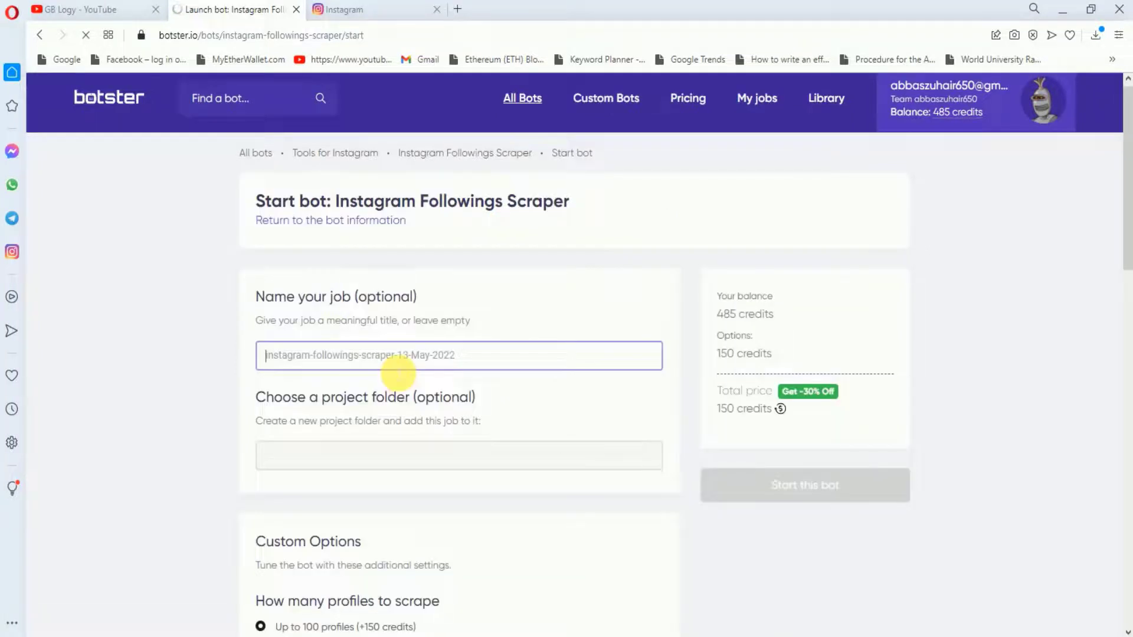
text(The instagram following)
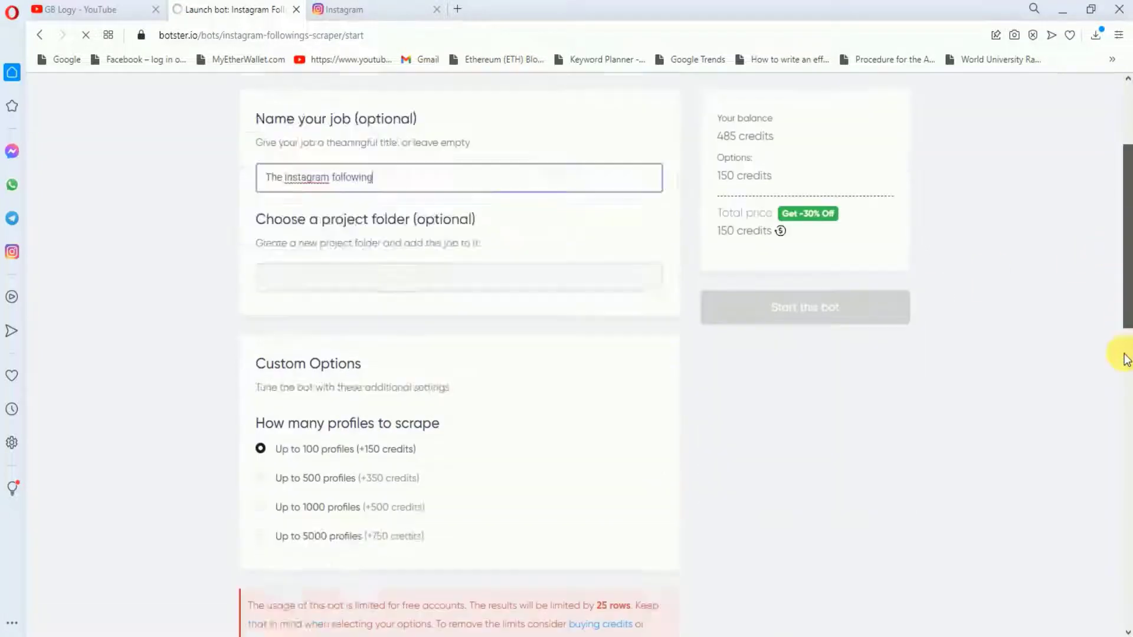
scroll(down, 3)
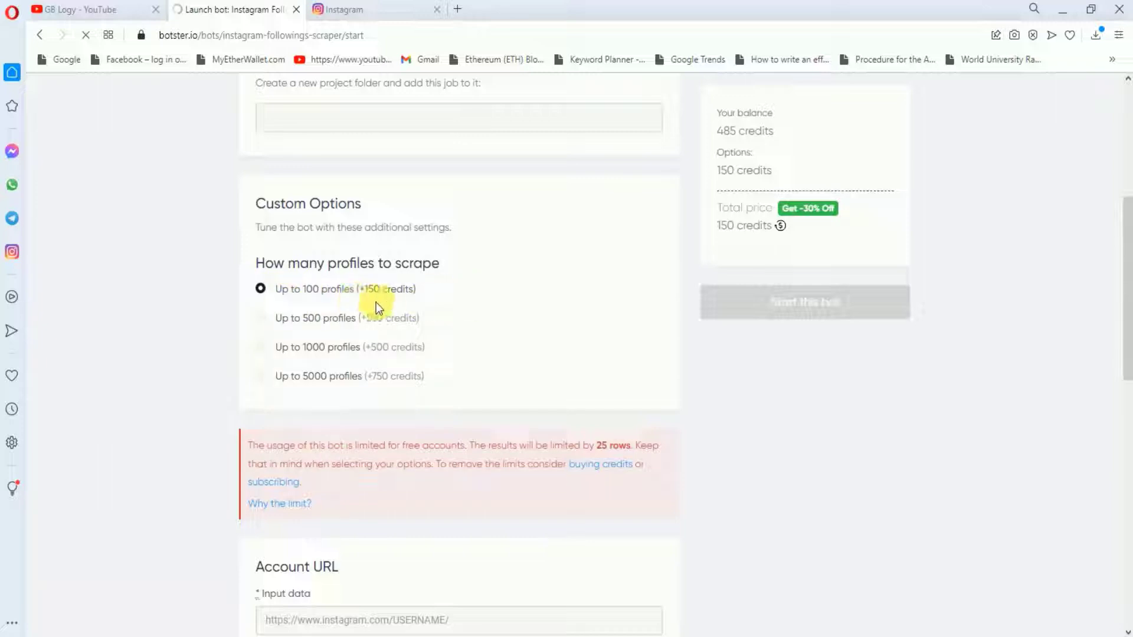
mouse_move(249, 321)
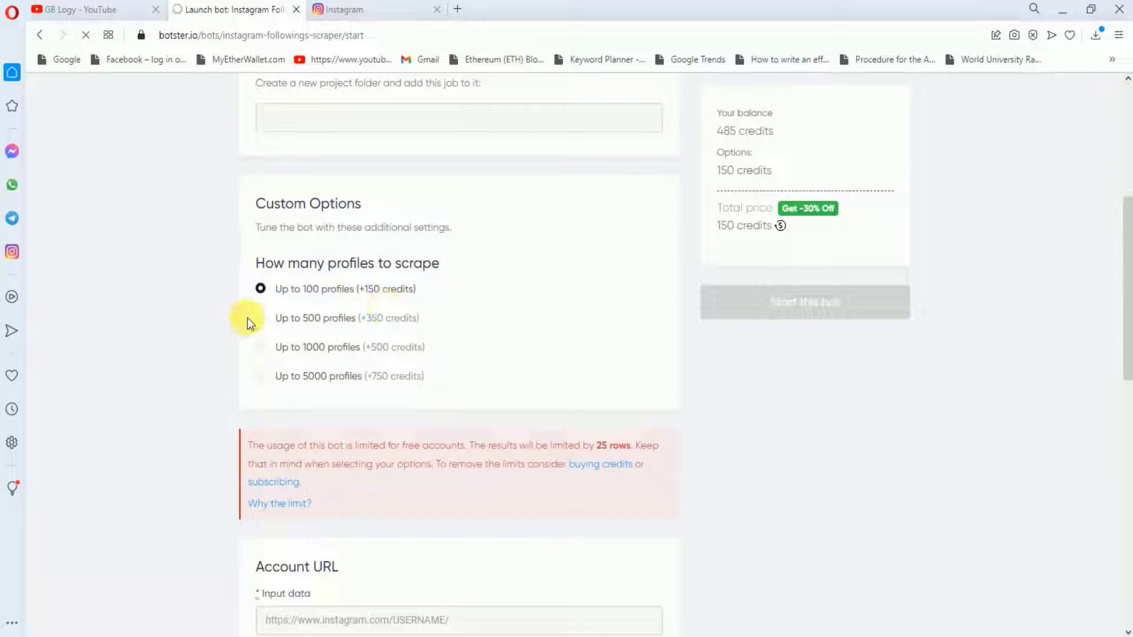
click(259, 318)
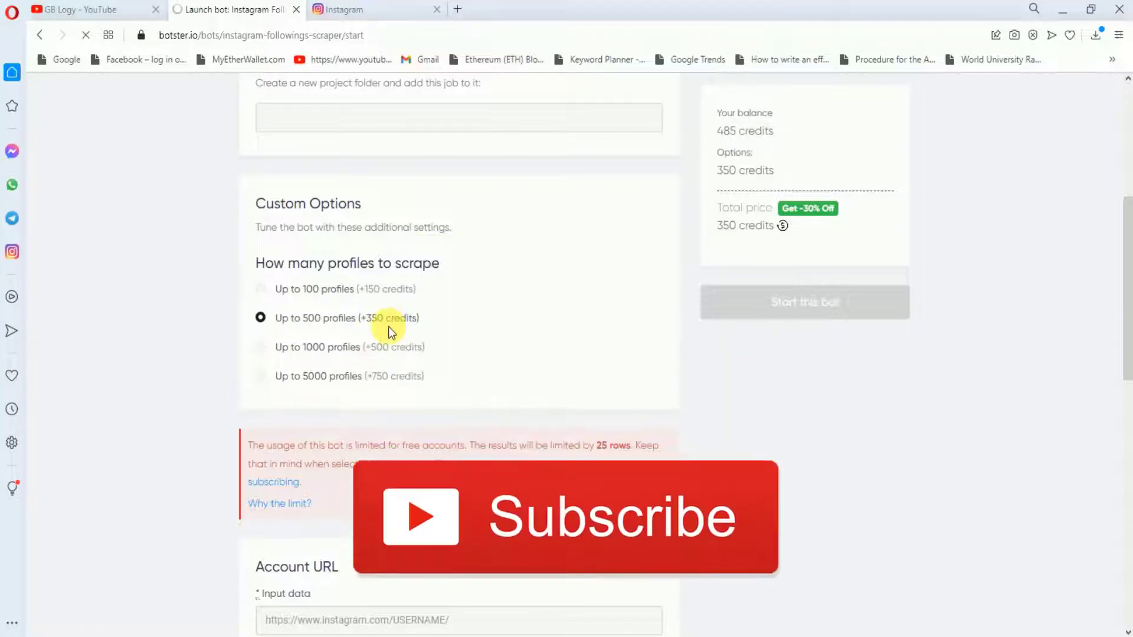
mouse_move(254, 415)
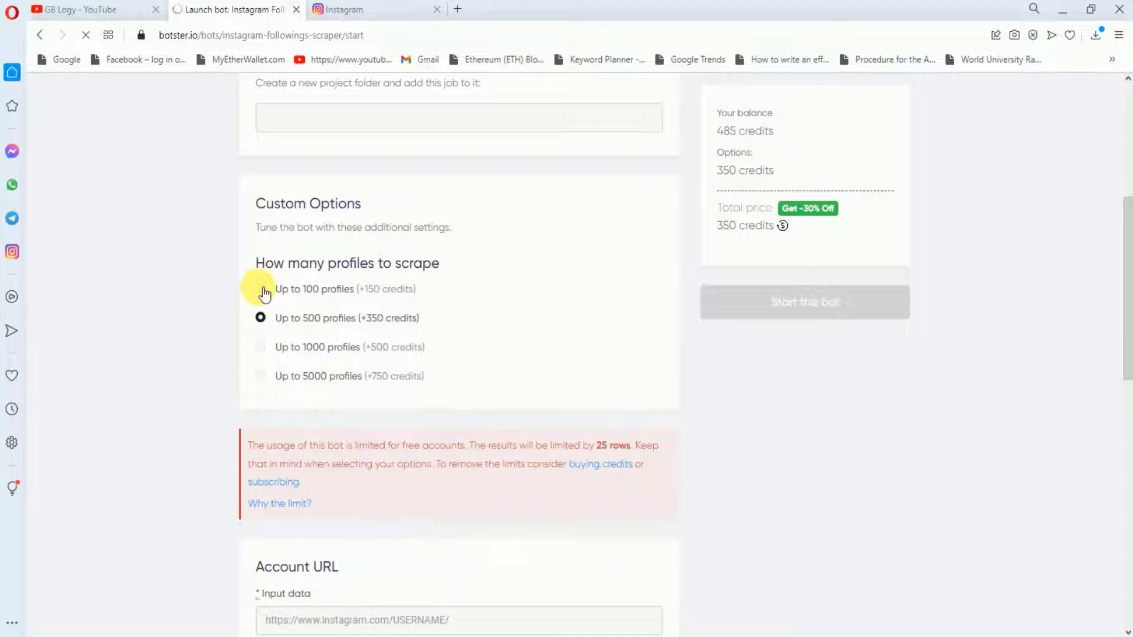
click(260, 288)
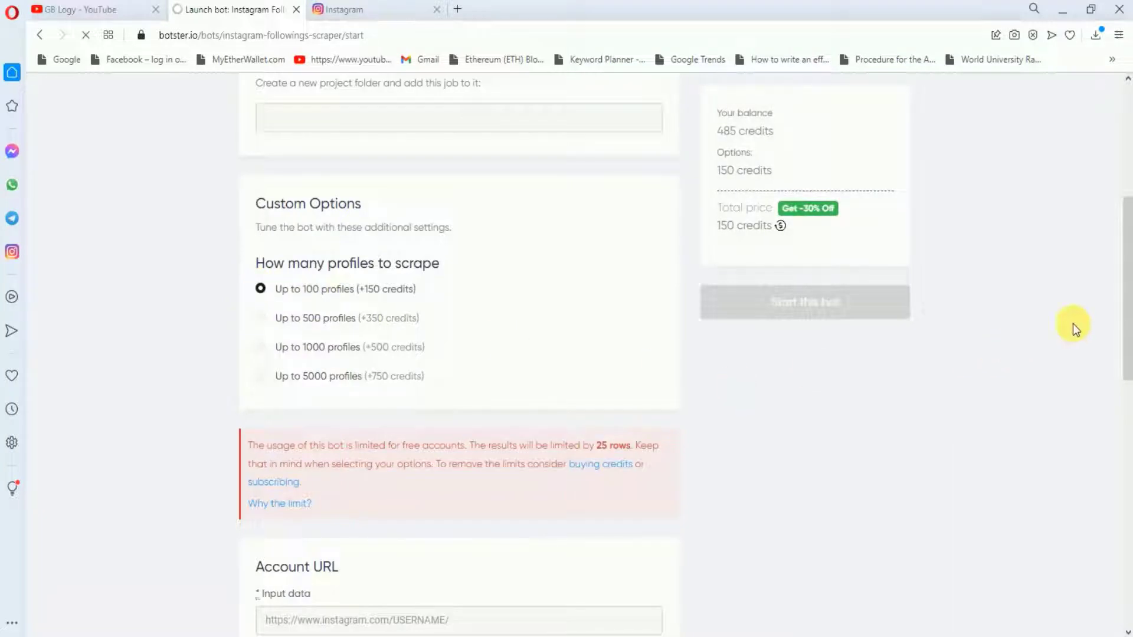
scroll(down, 3)
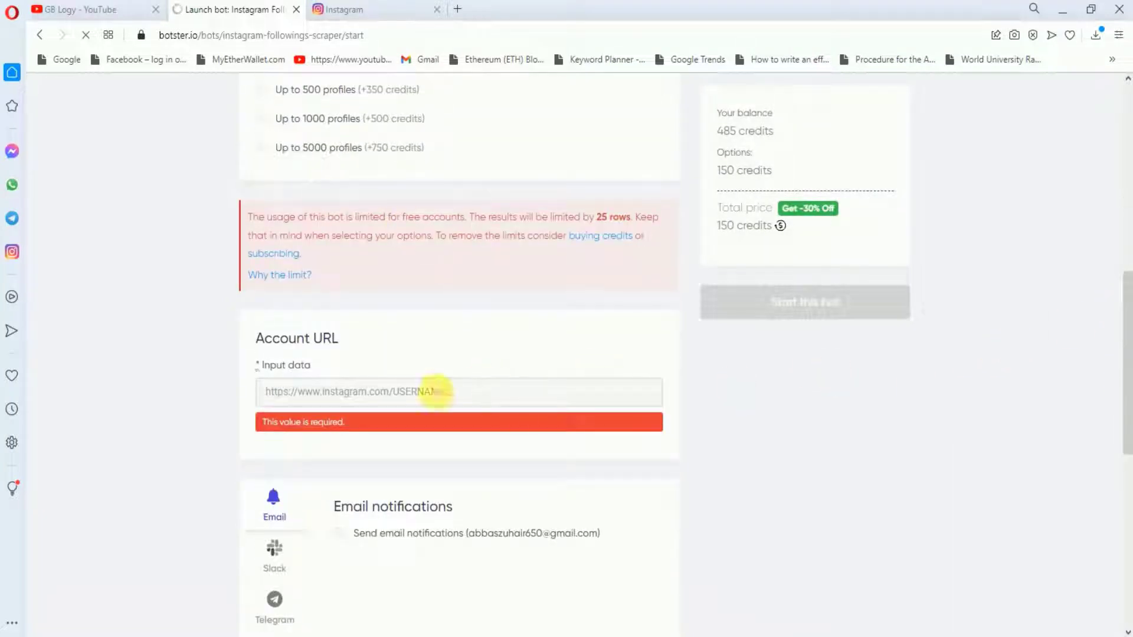
Search Instagram for 'selena', open the selenagomez profile and copy its URL
click(354, 10)
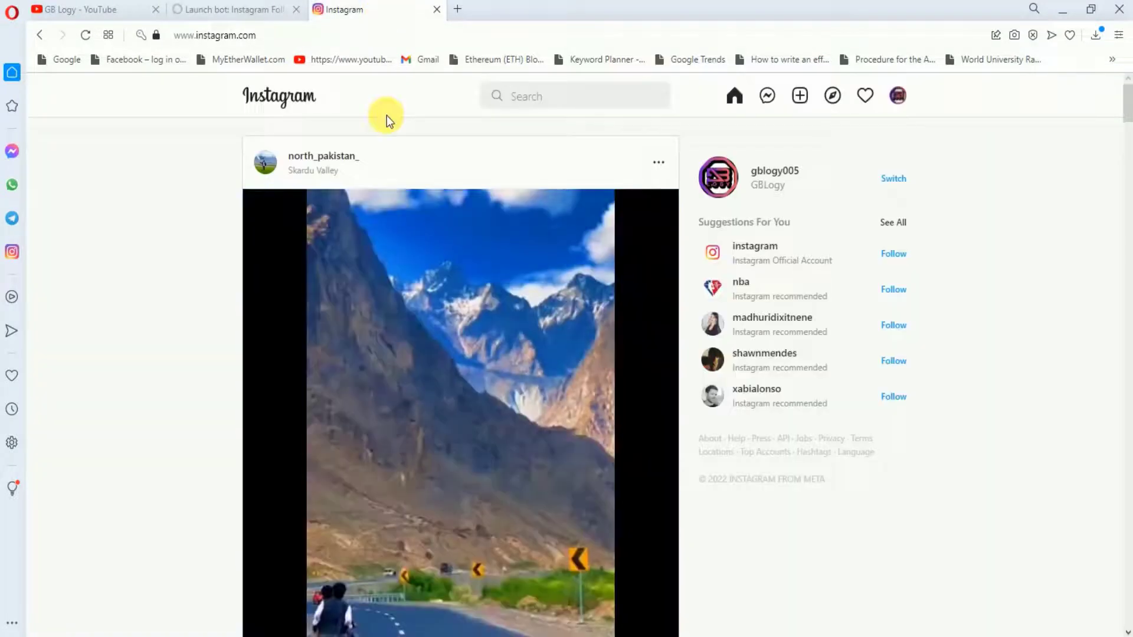
text(selena)
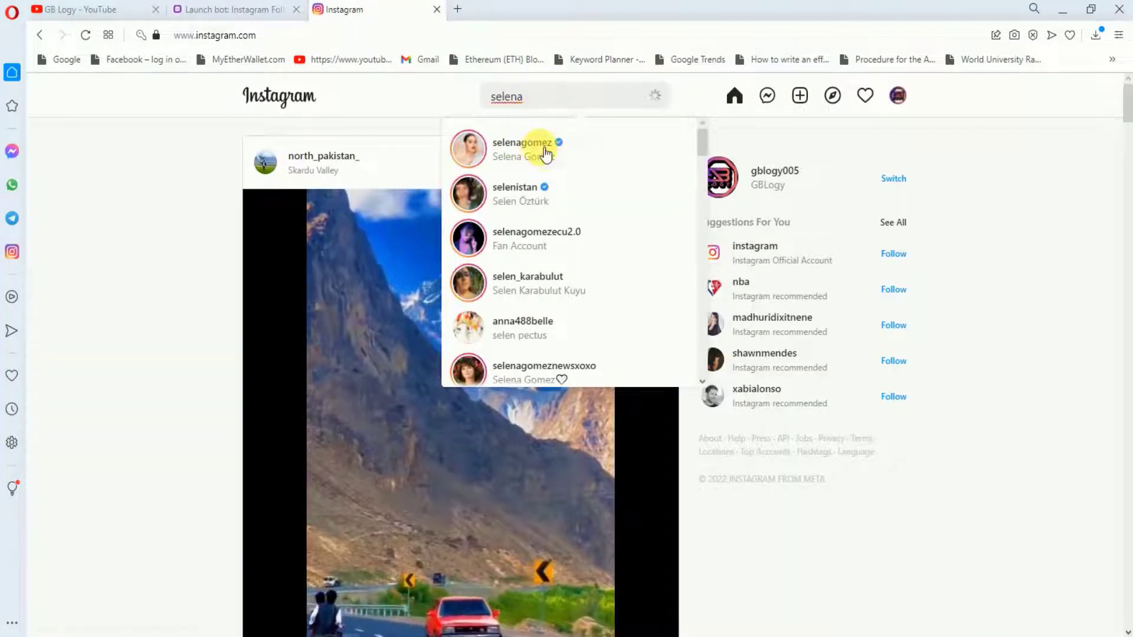
click(520, 149)
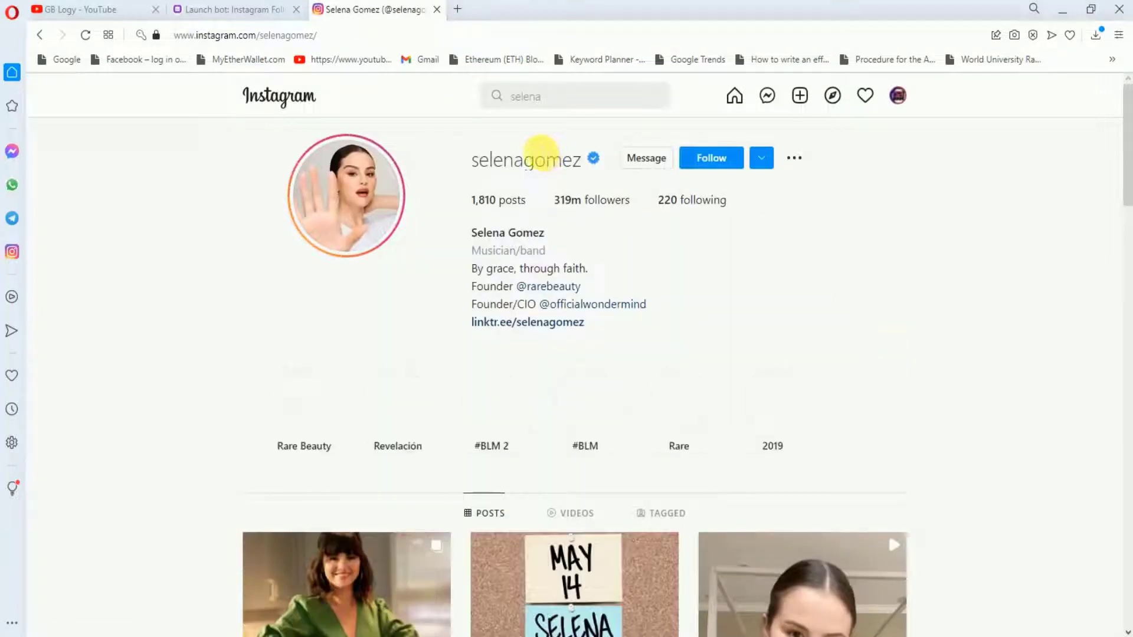
click(256, 34)
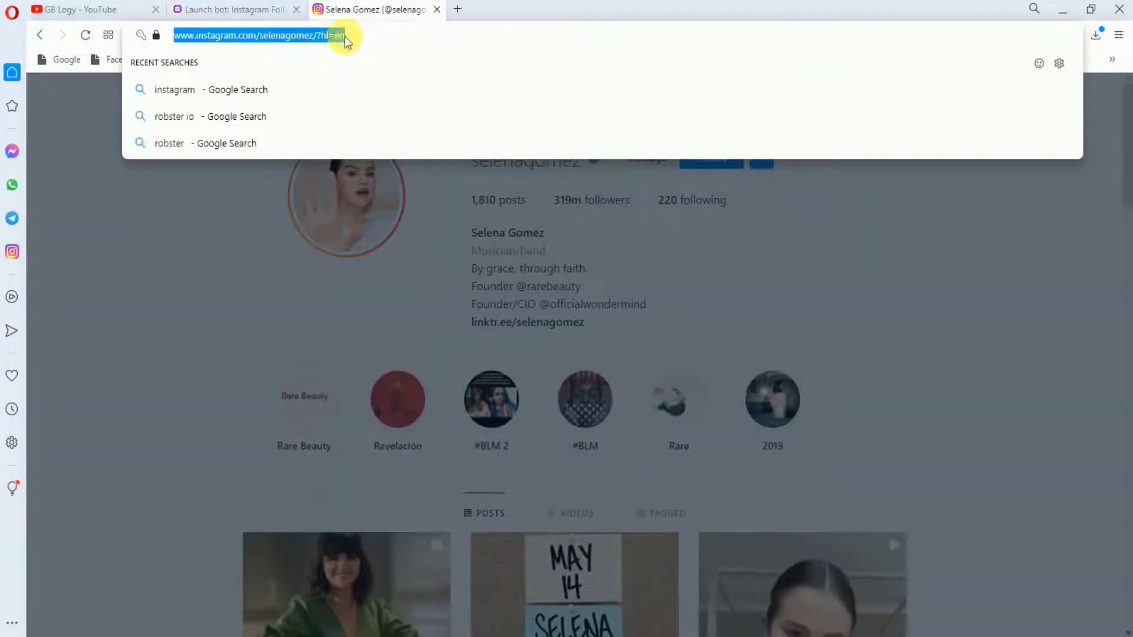
mouse_move(248, 15)
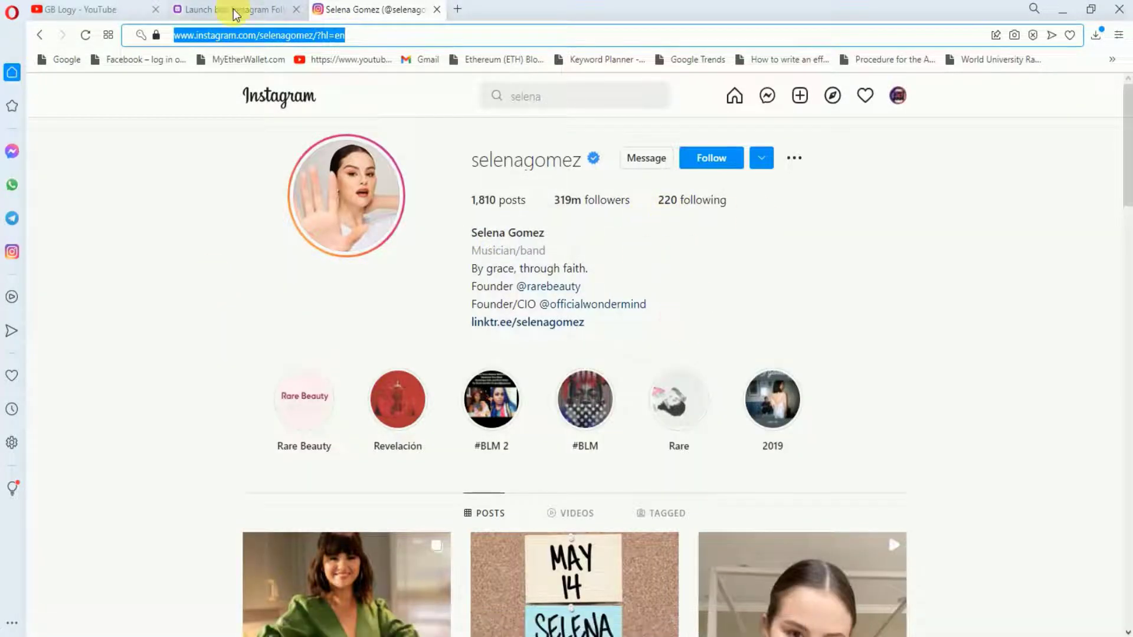
Paste the selenagomez URL into the job's account field and turn off email notifications
click(231, 10)
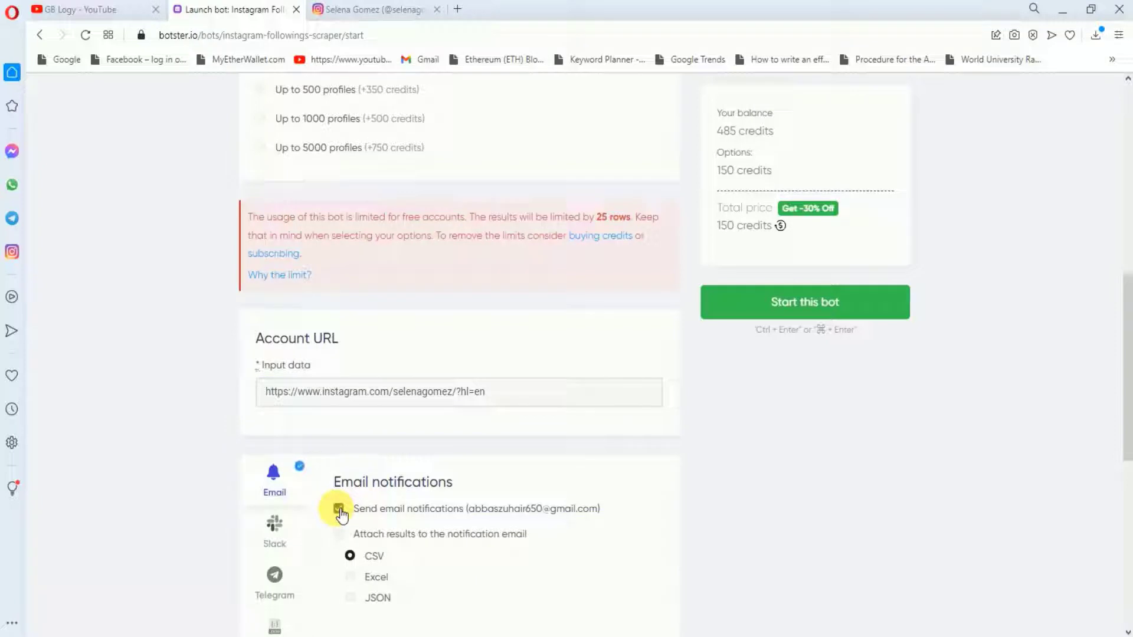
click(339, 509)
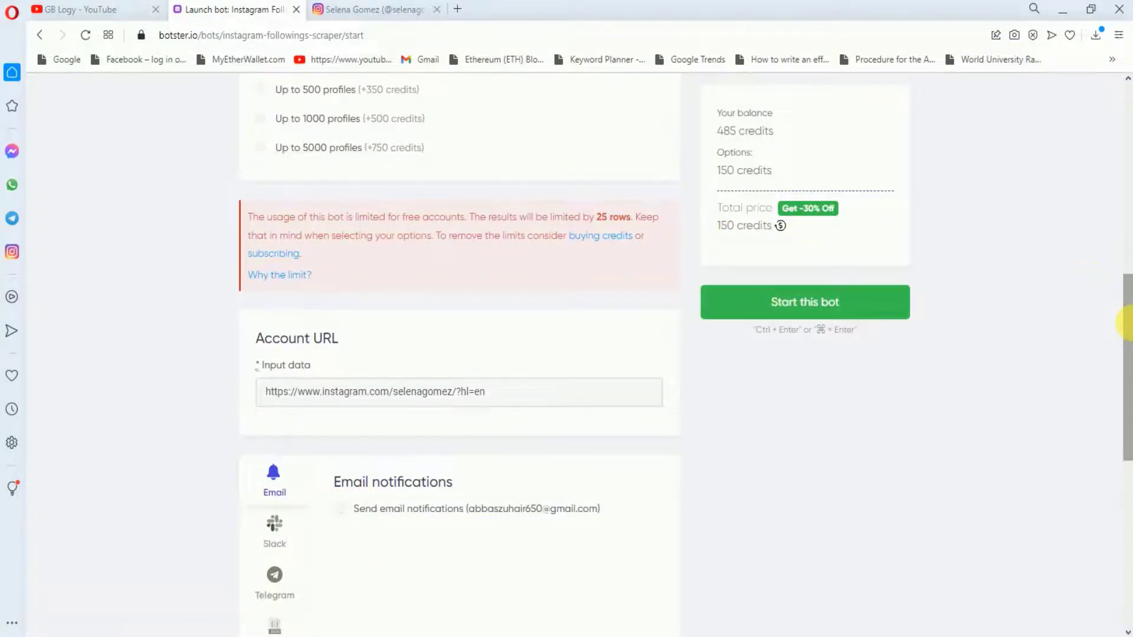
scroll(up, 3)
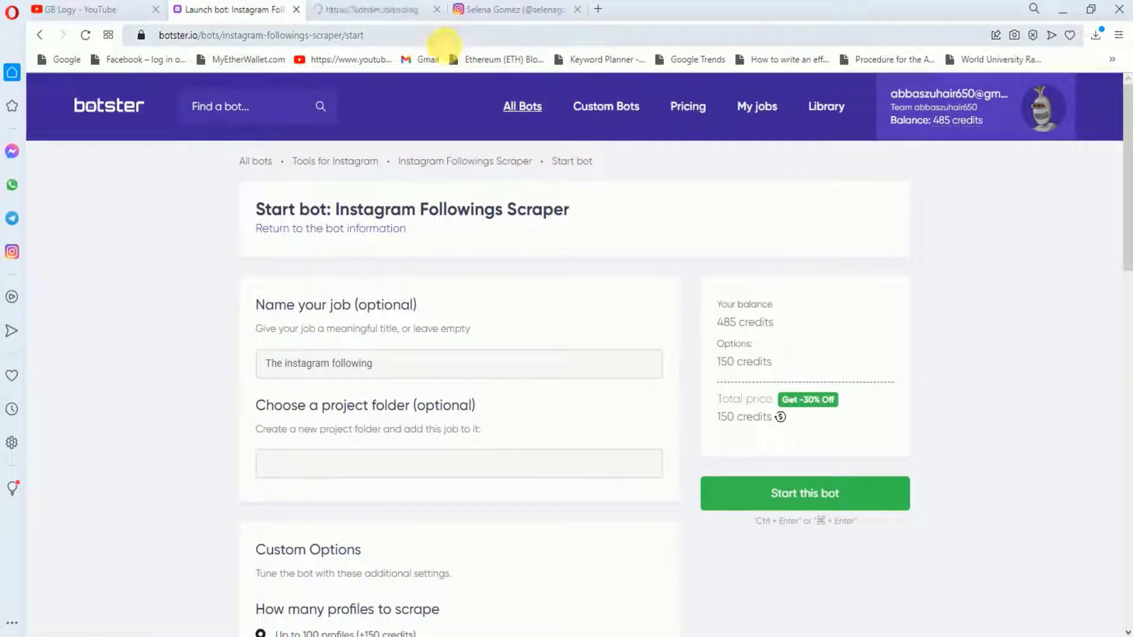
click(686, 106)
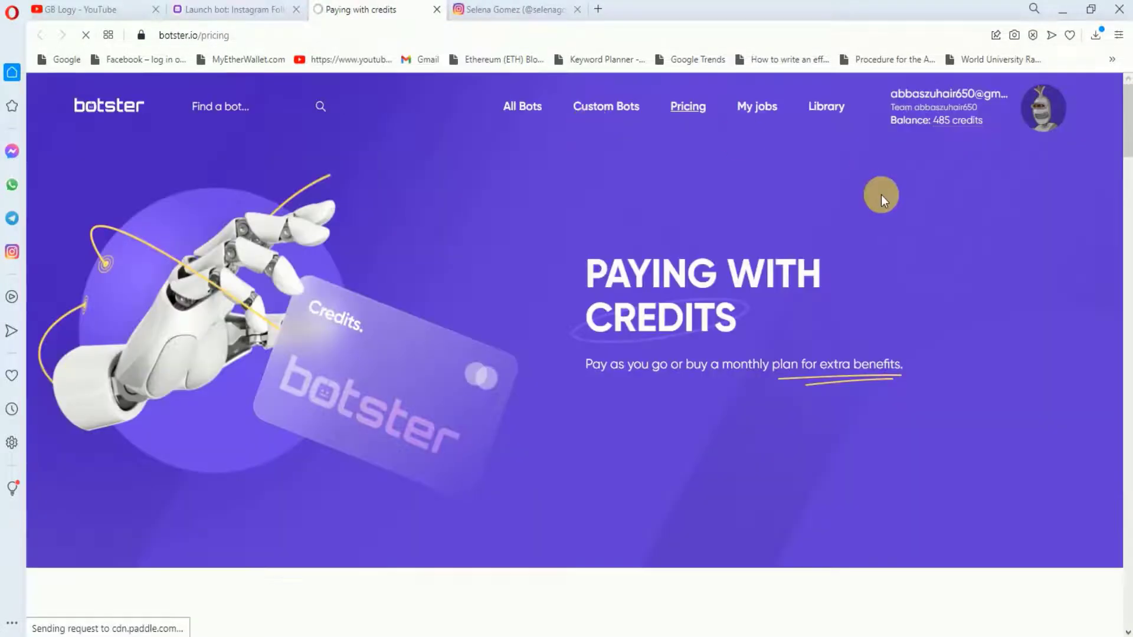
scroll(down, 3)
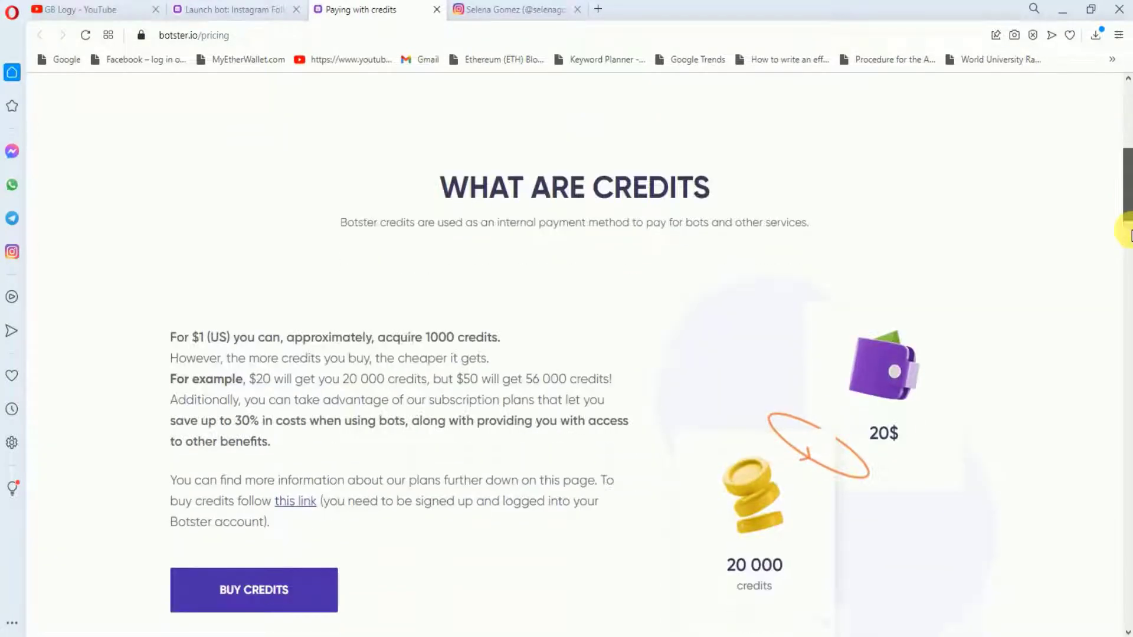
scroll(down, 3)
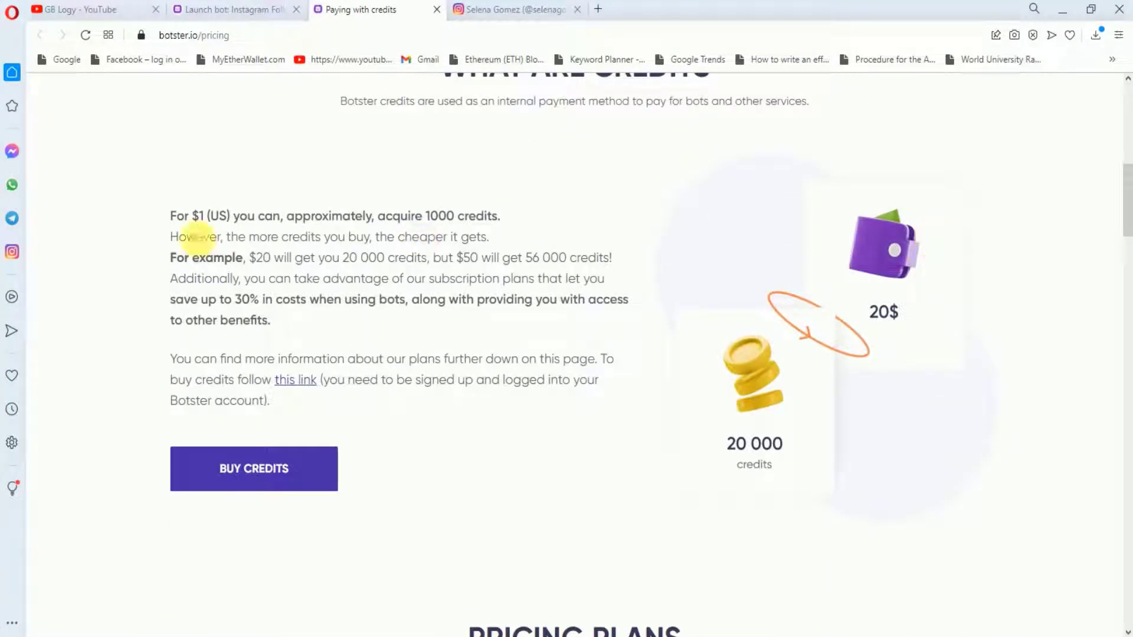
mouse_move(524, 220)
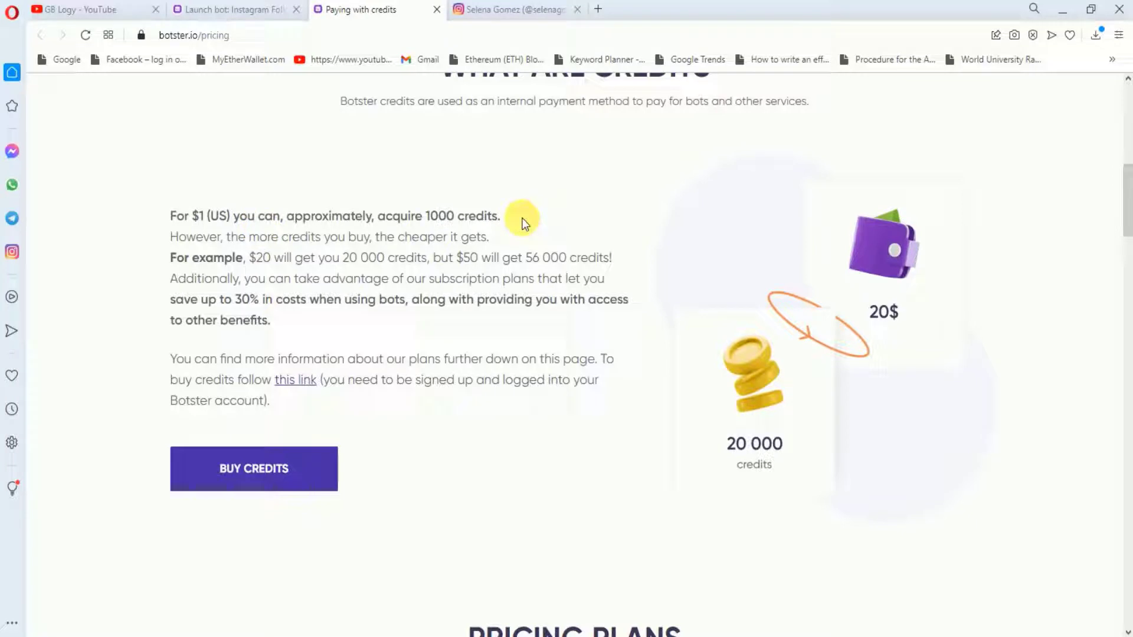
mouse_move(269, 189)
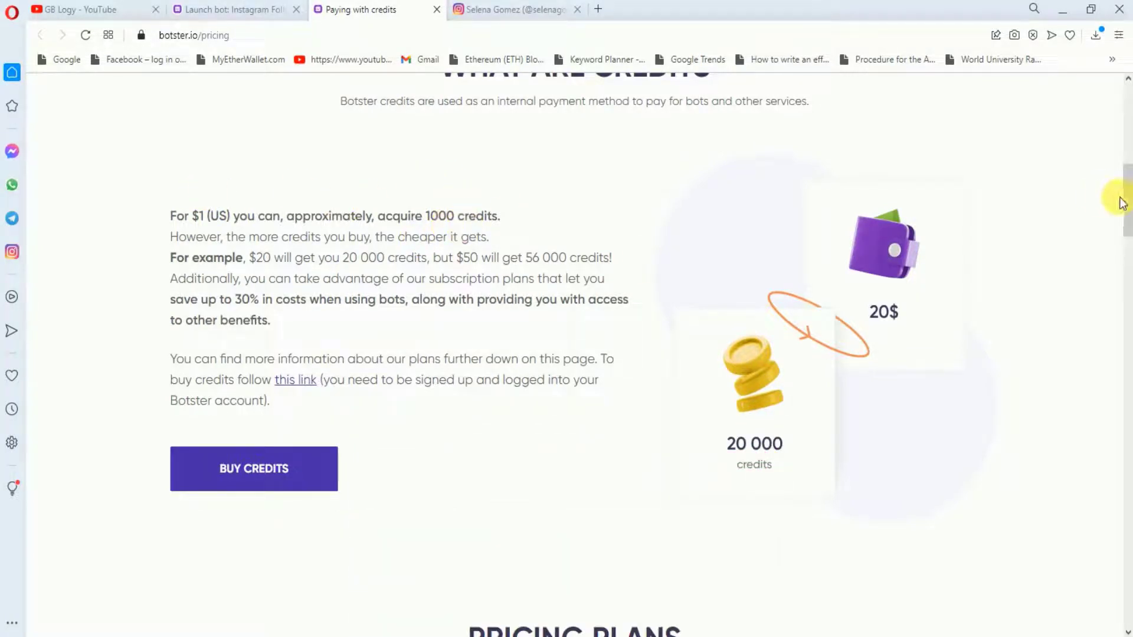
scroll(down, 3)
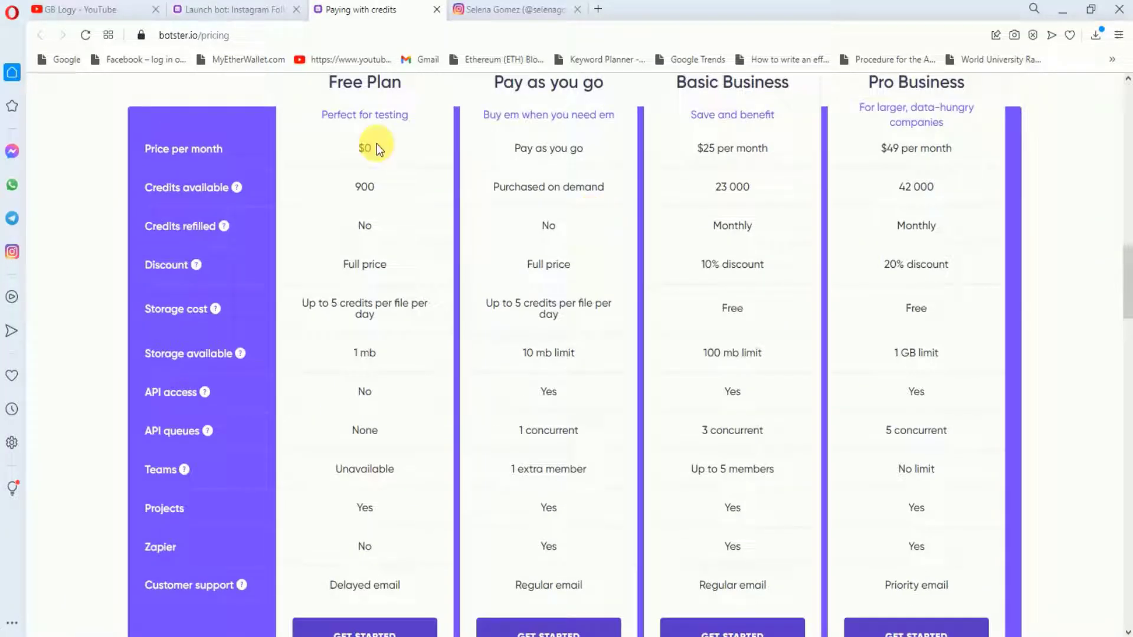
mouse_move(681, 195)
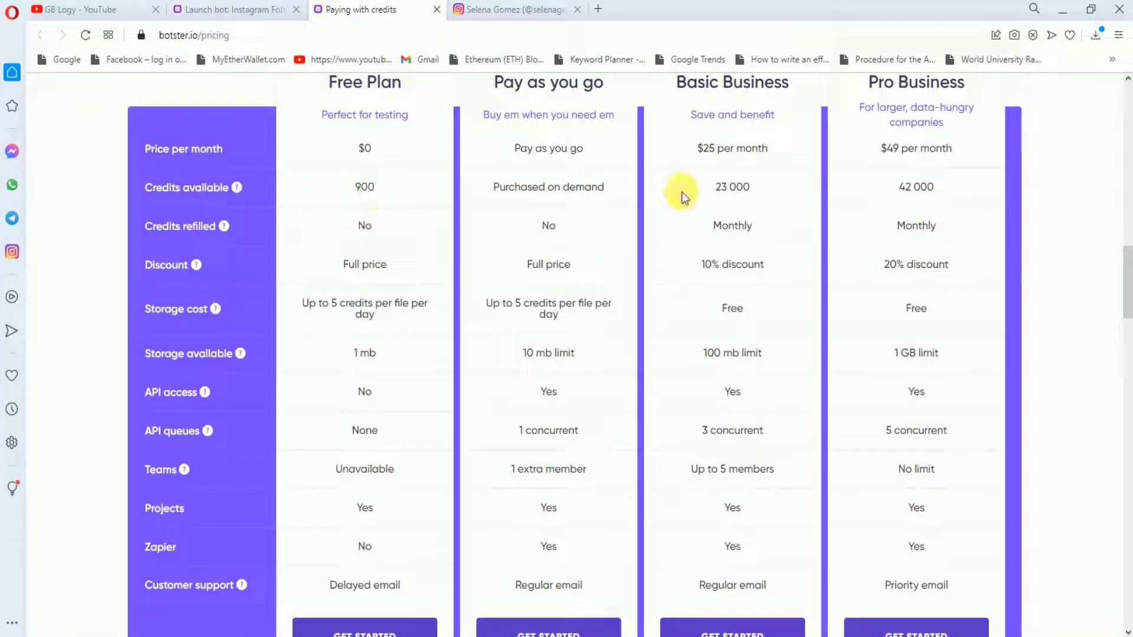
mouse_move(687, 228)
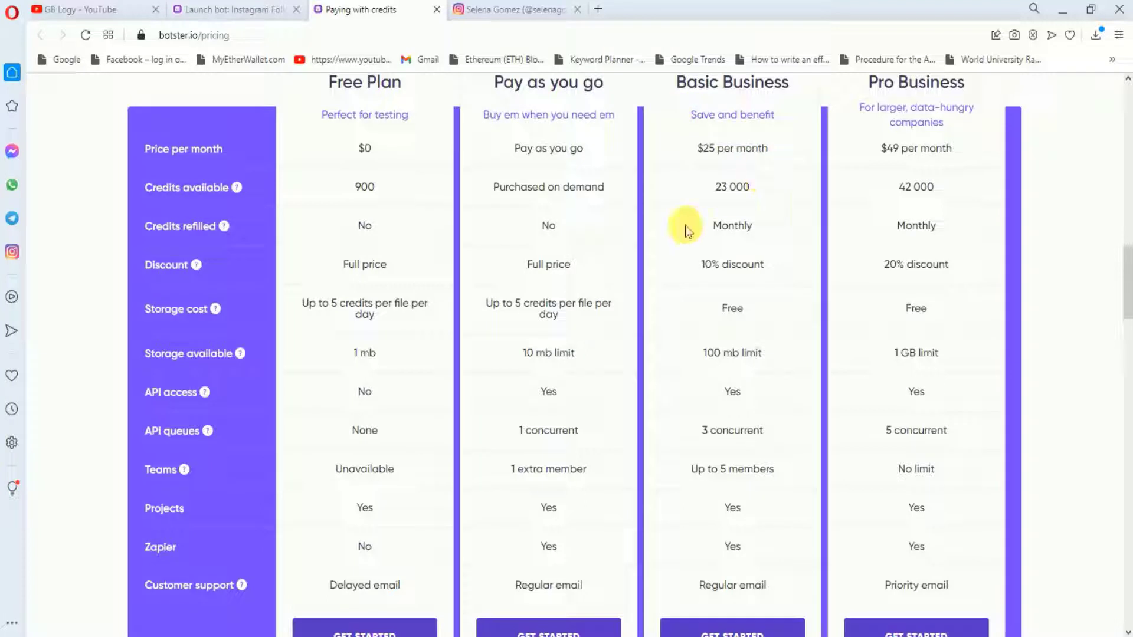
mouse_move(686, 157)
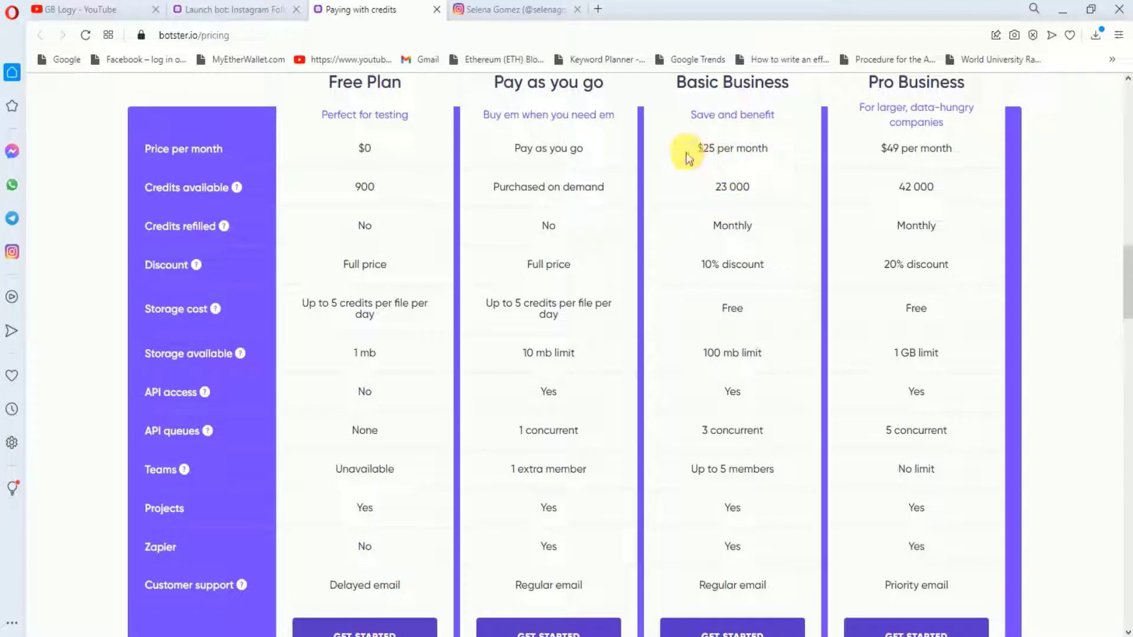
mouse_move(806, 152)
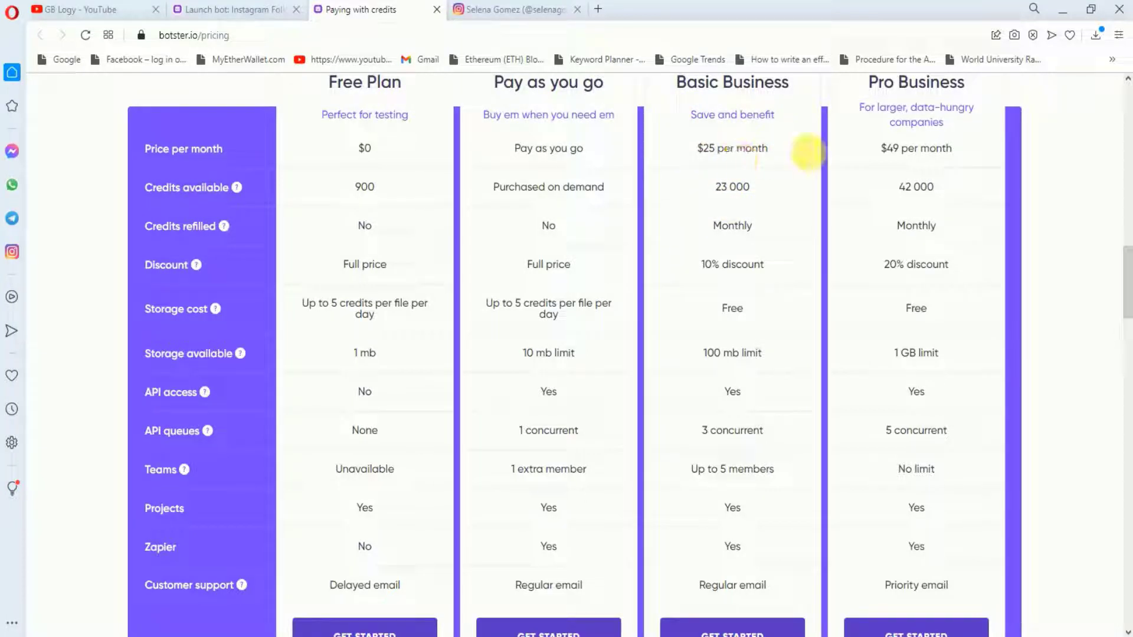
mouse_move(453, 186)
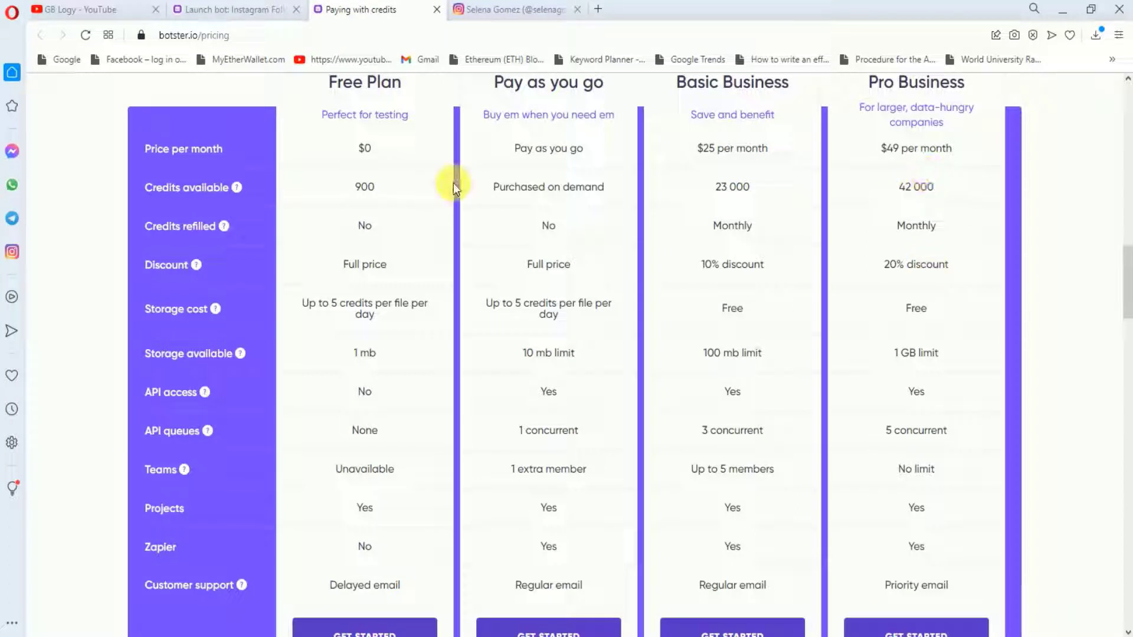
mouse_move(426, 153)
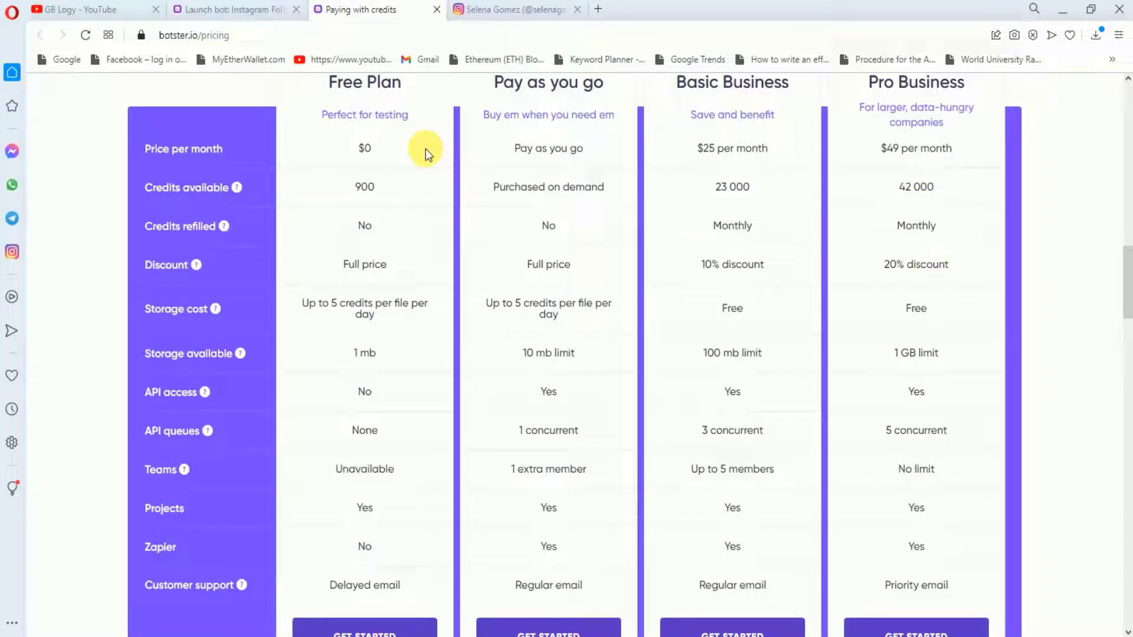
mouse_move(970, 198)
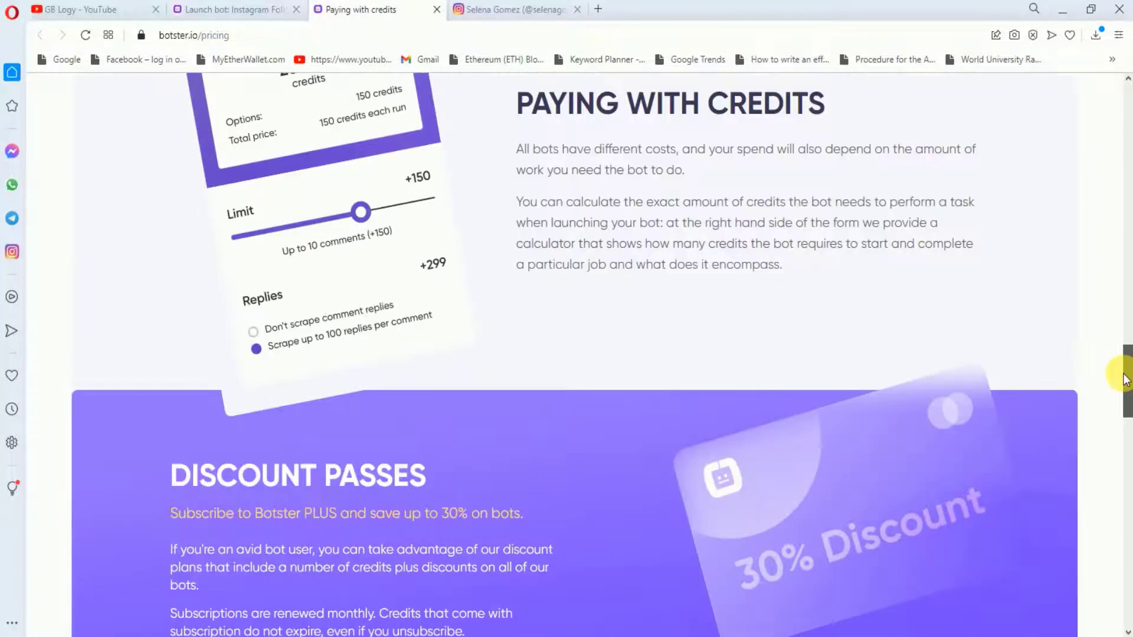
scroll(up, 3)
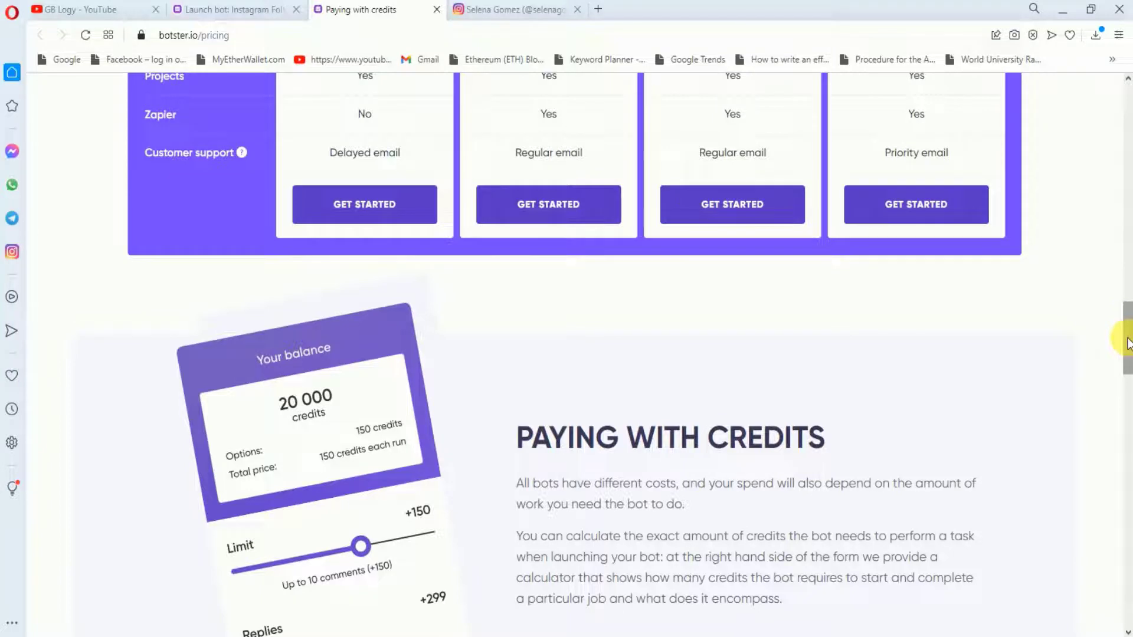
scroll(down, 3)
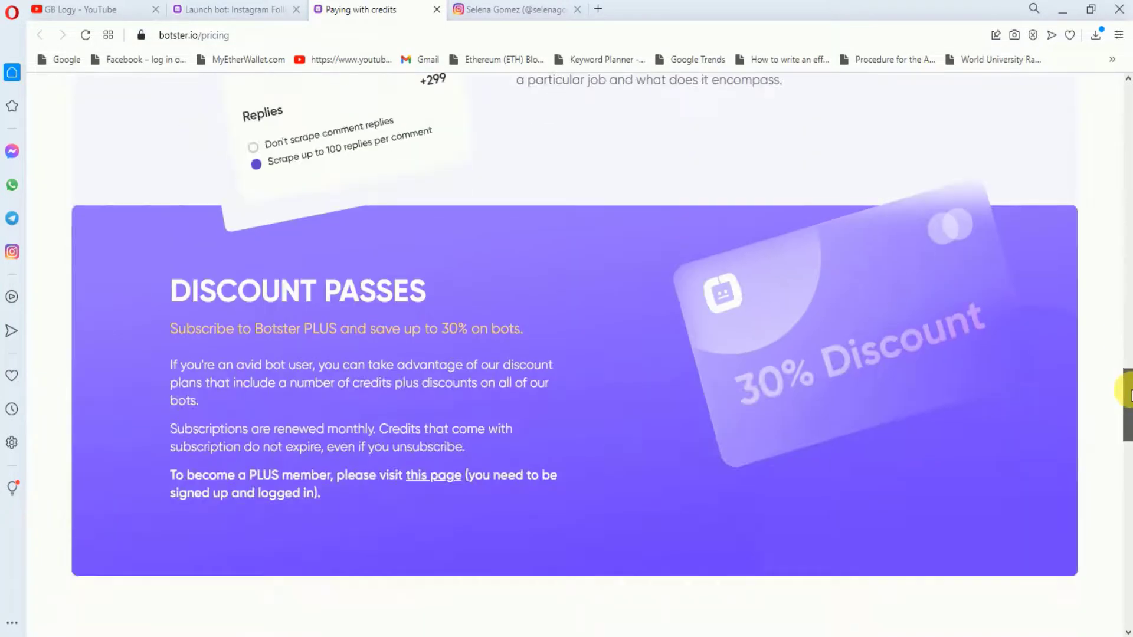
scroll(up, 3)
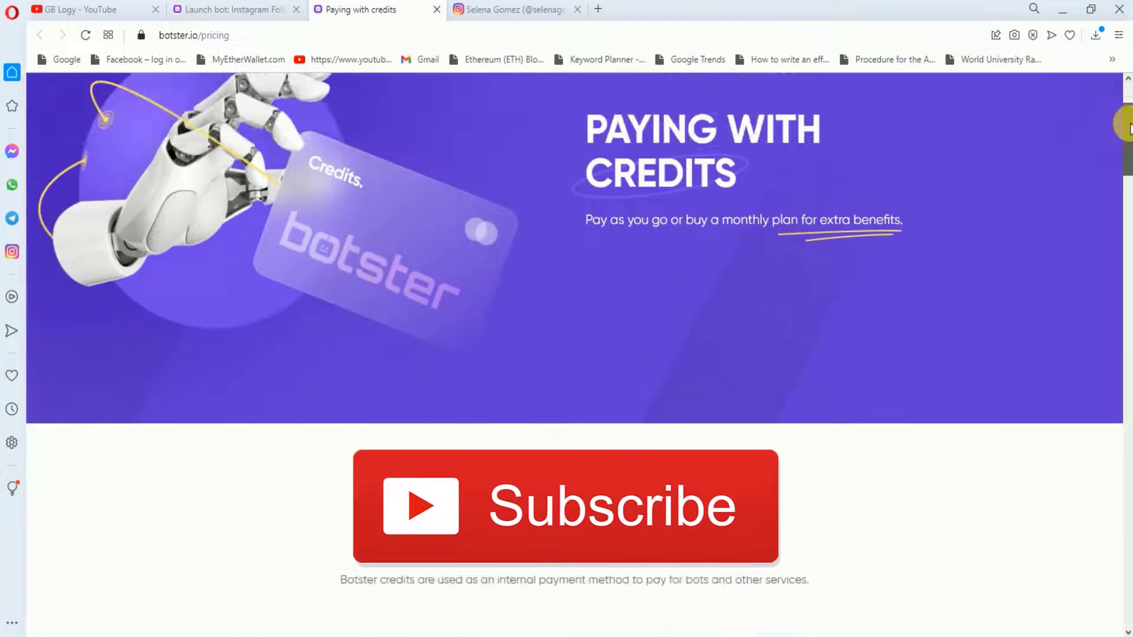
scroll(up, 3)
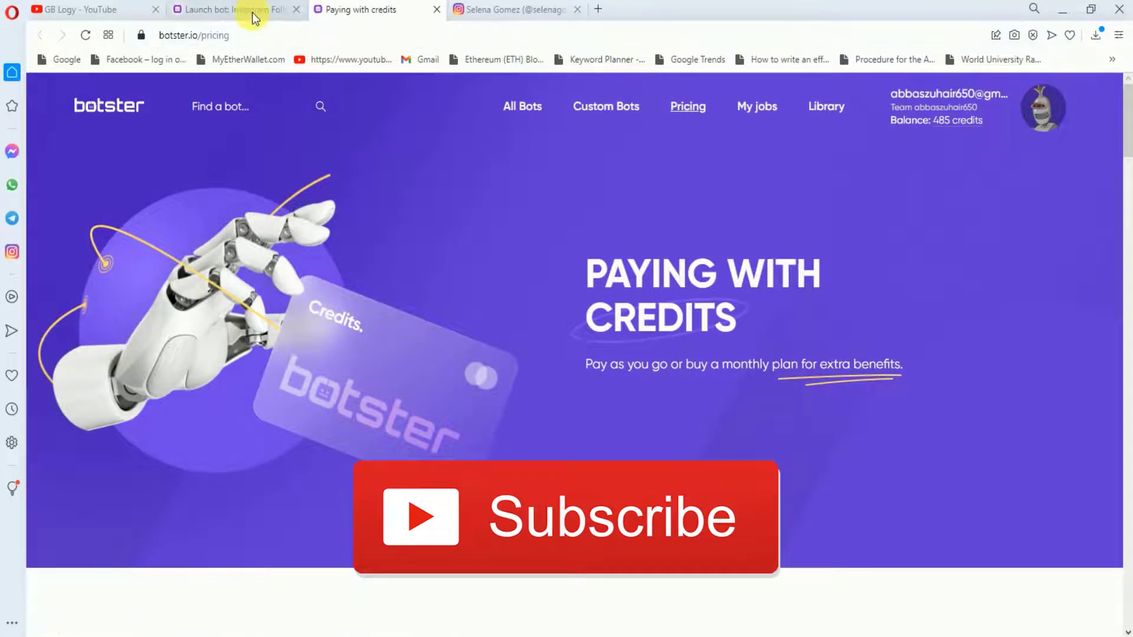
Start the Followings Scraper job so it appears completed in My jobs
click(231, 10)
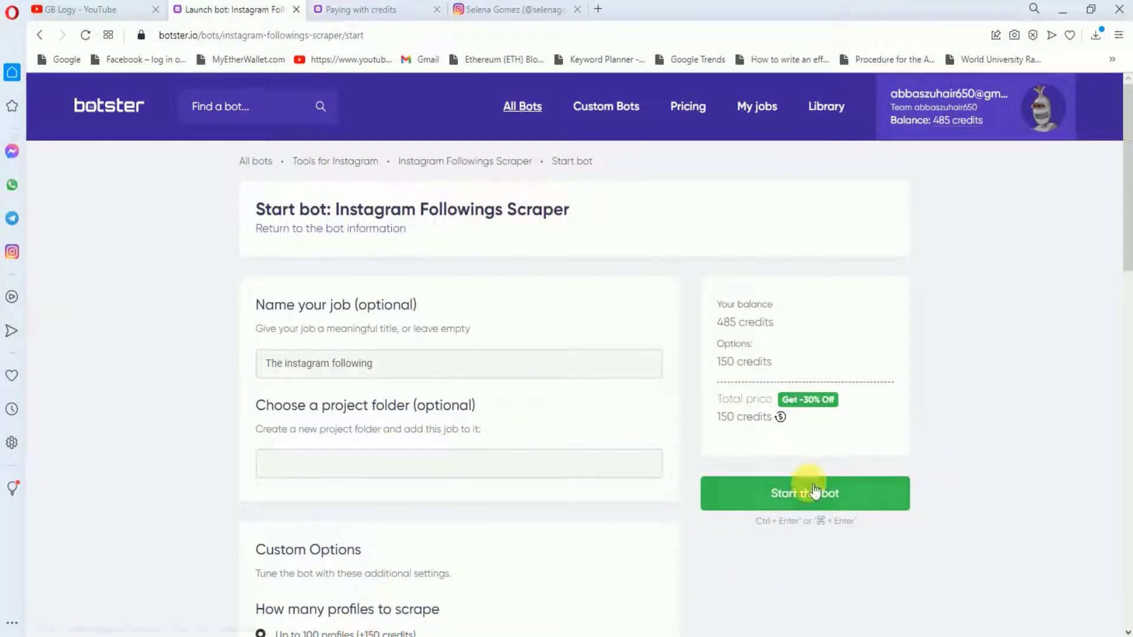
click(803, 493)
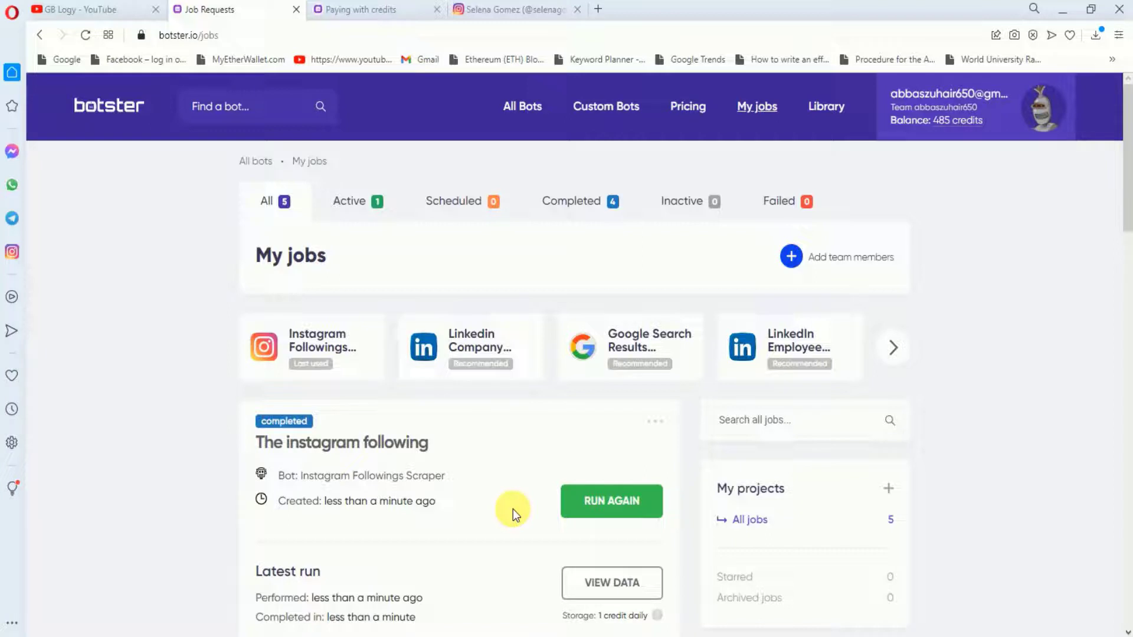
mouse_move(563, 595)
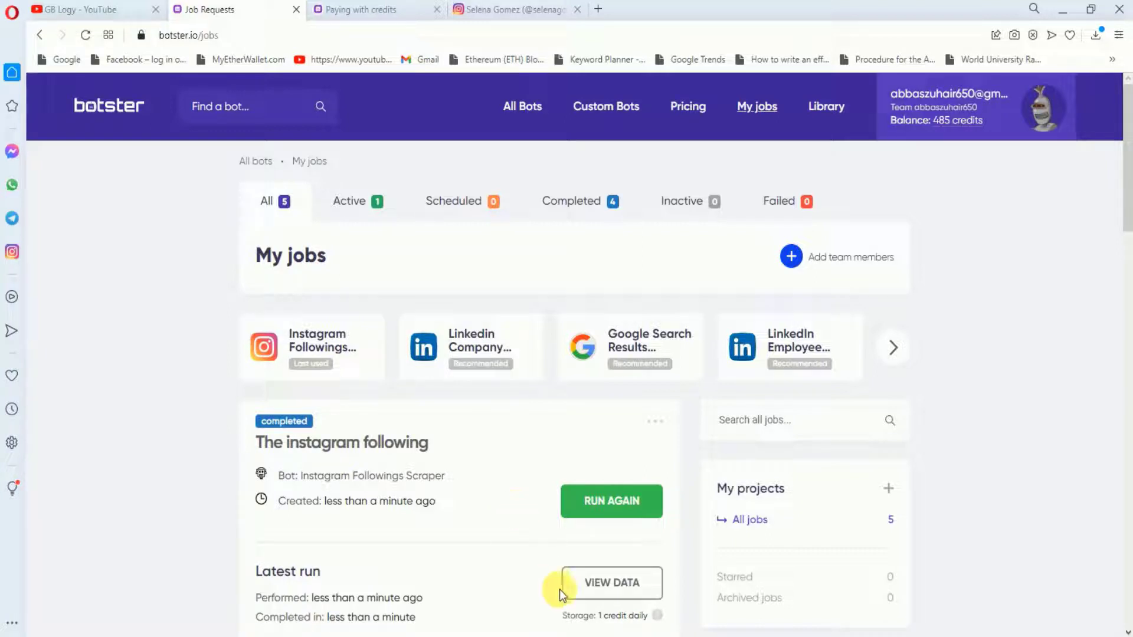
View the job's scraped data table of followed usernames, full names and verification status
click(612, 583)
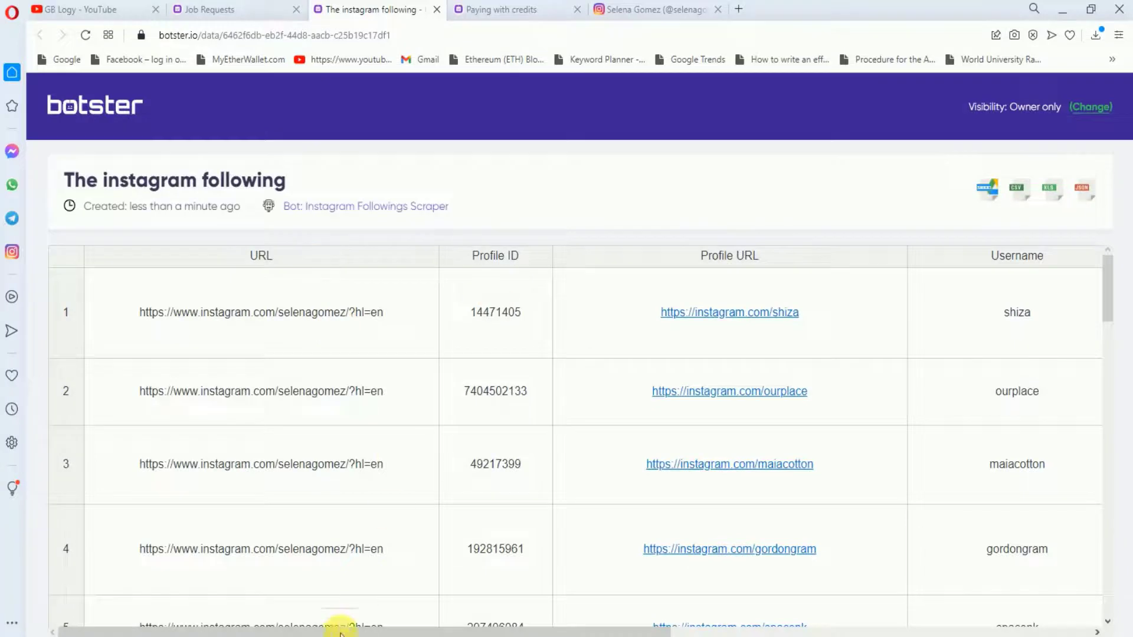
scroll(right, 3)
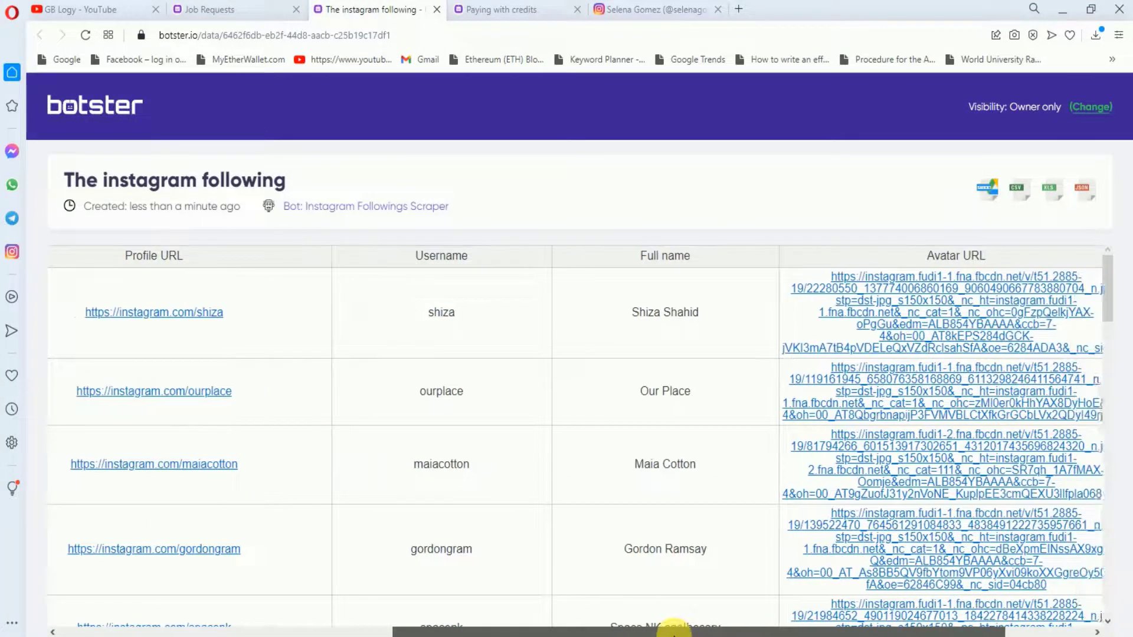
scroll(right, 3)
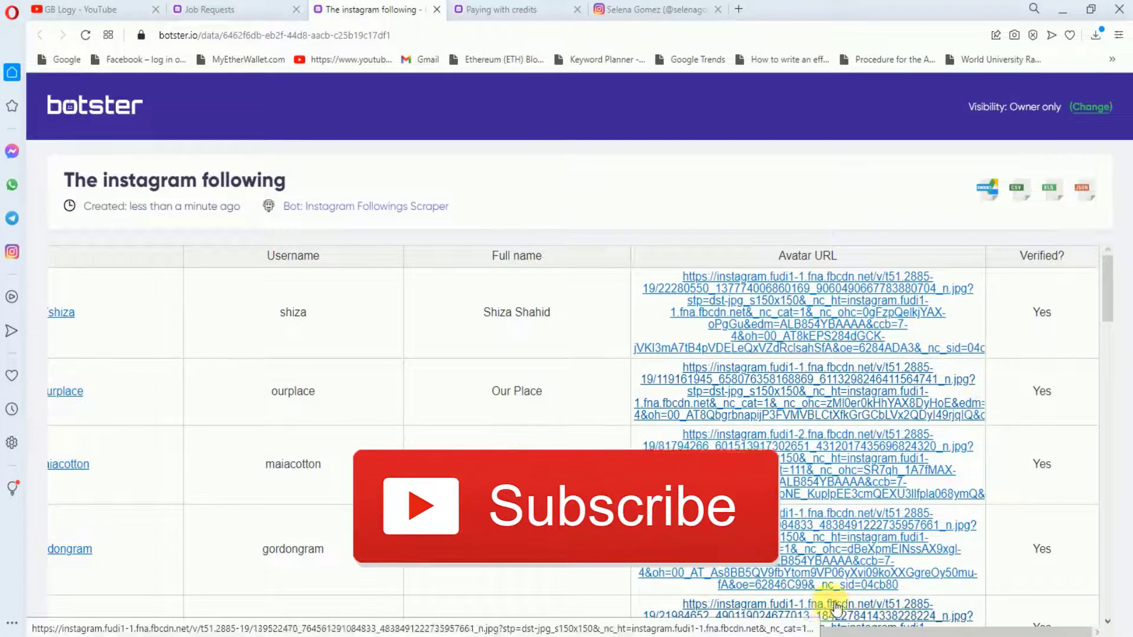
scroll(left, 3)
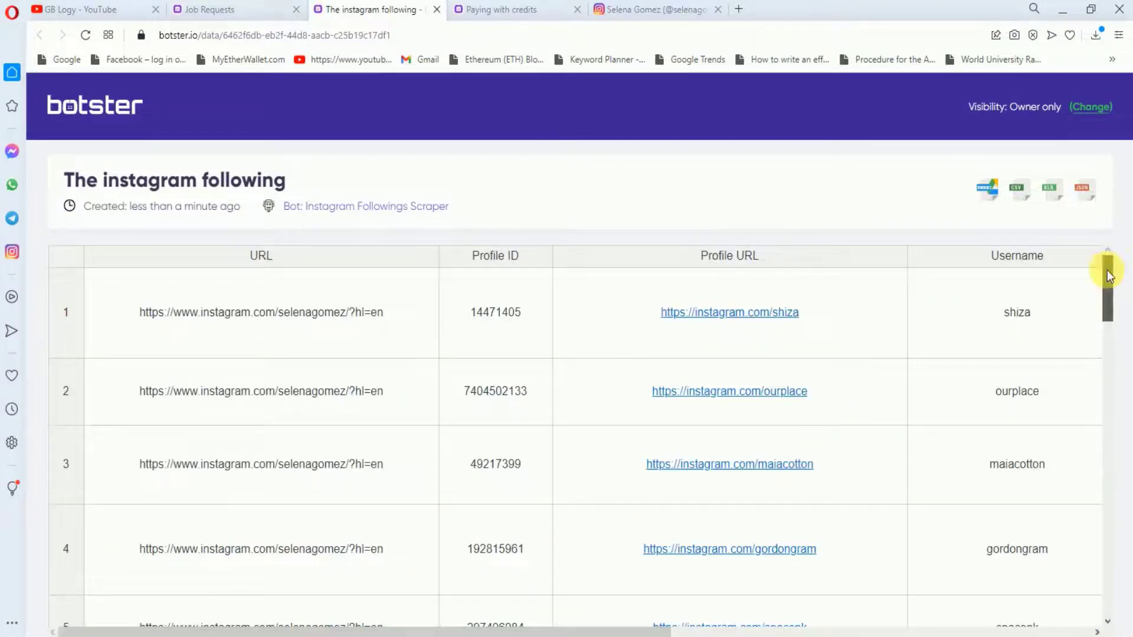
scroll(down, 3)
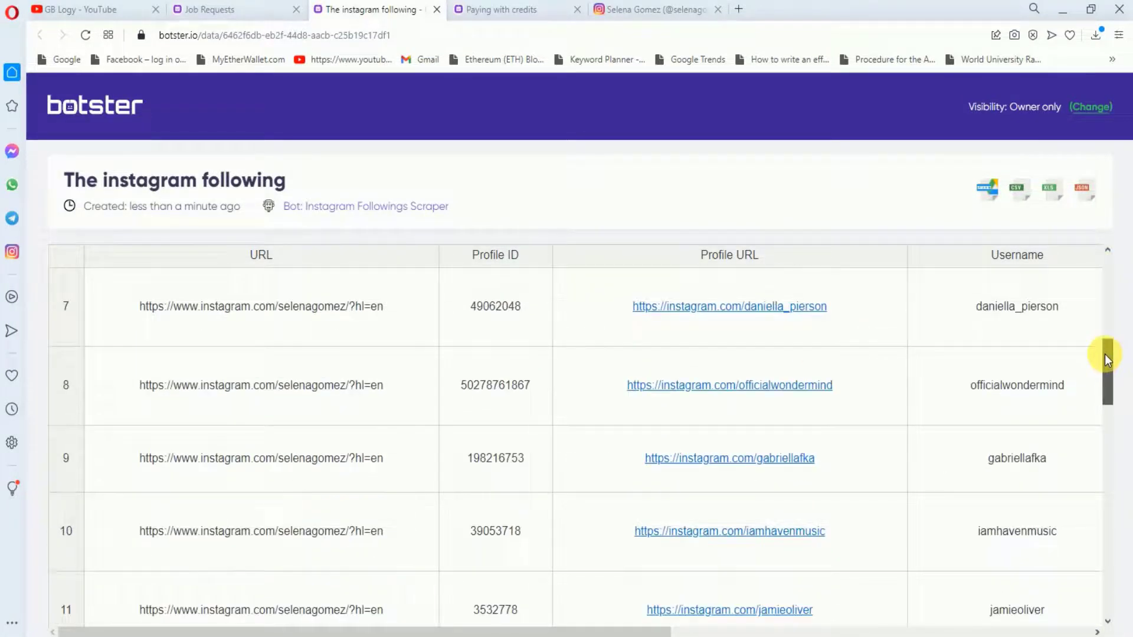
scroll(down, 3)
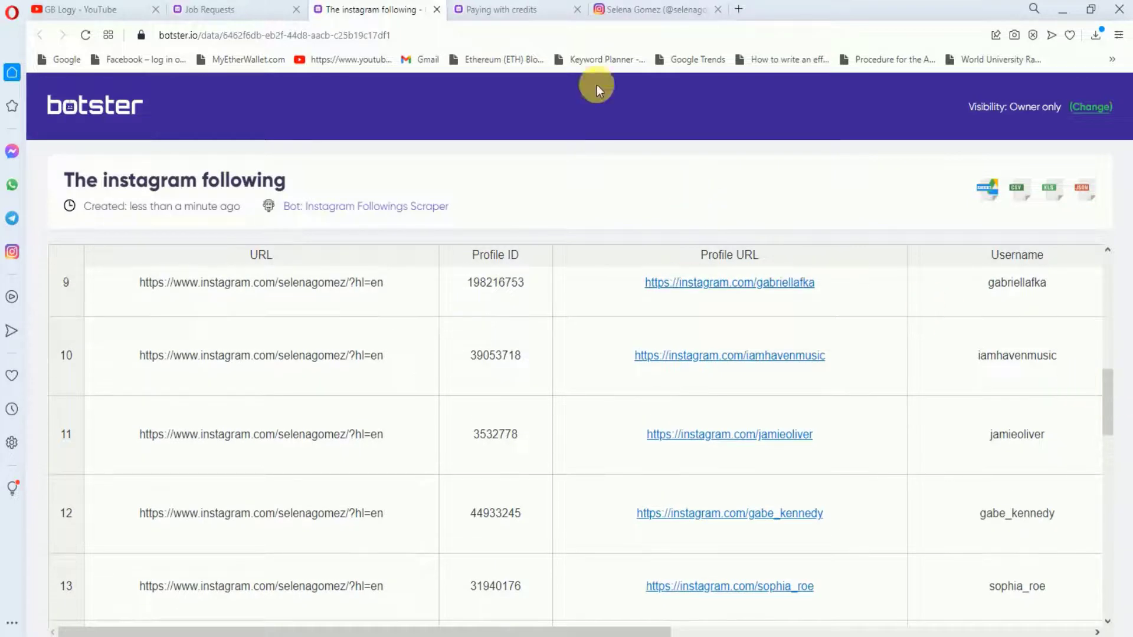
Return to the pricing tab and scroll to the Free, Pay as you go, Basic and Pro plans
click(498, 9)
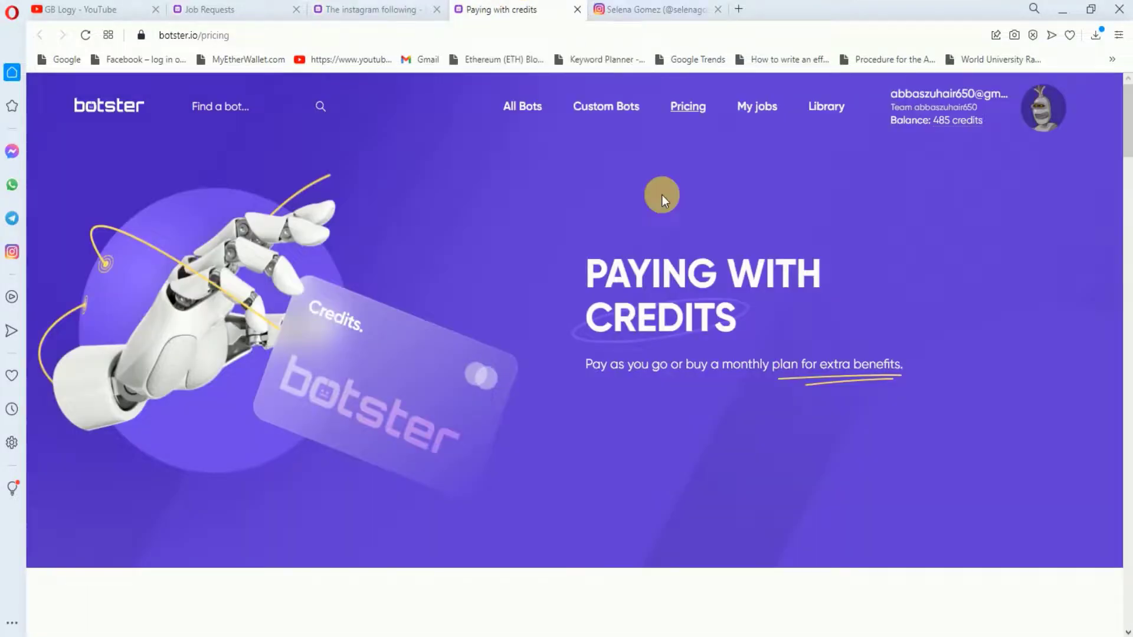
scroll(down, 3)
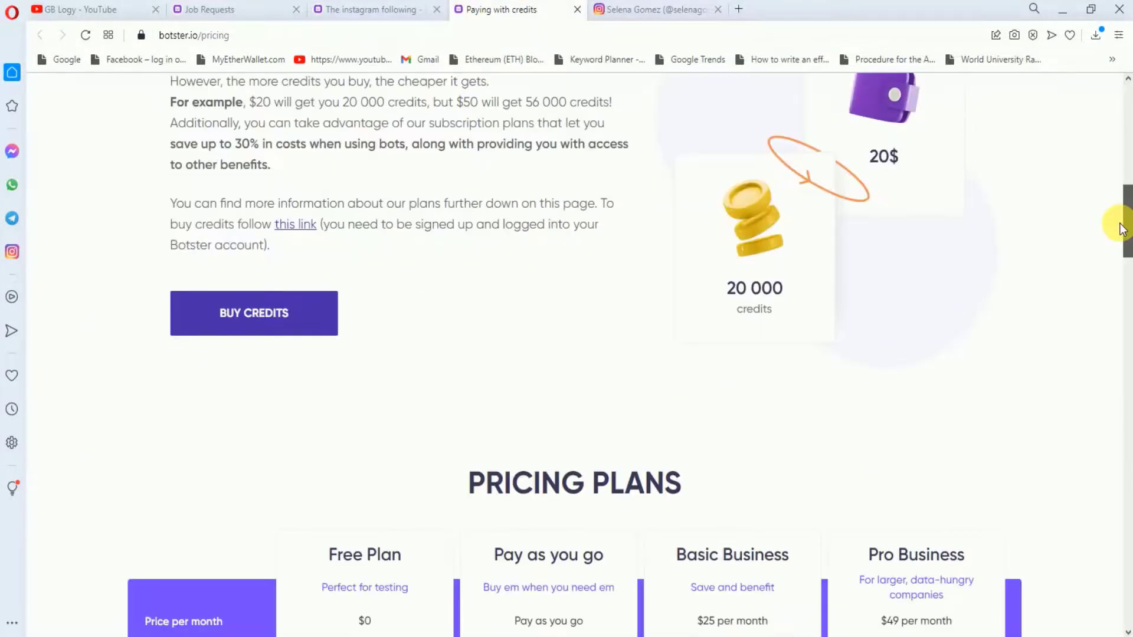
scroll(down, 3)
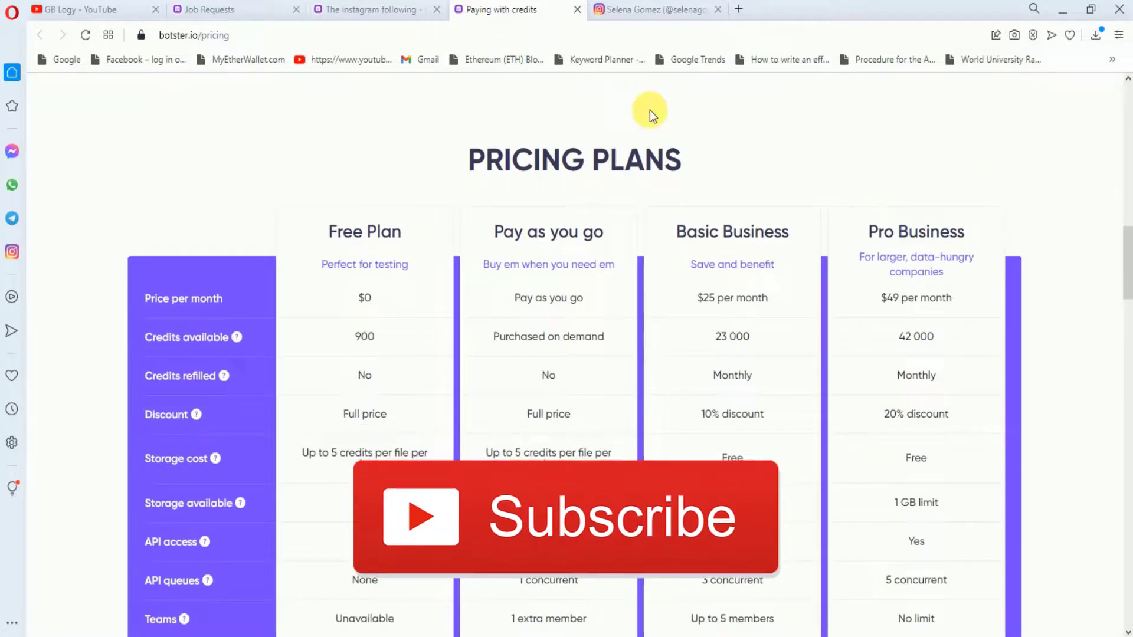
mouse_move(320, 140)
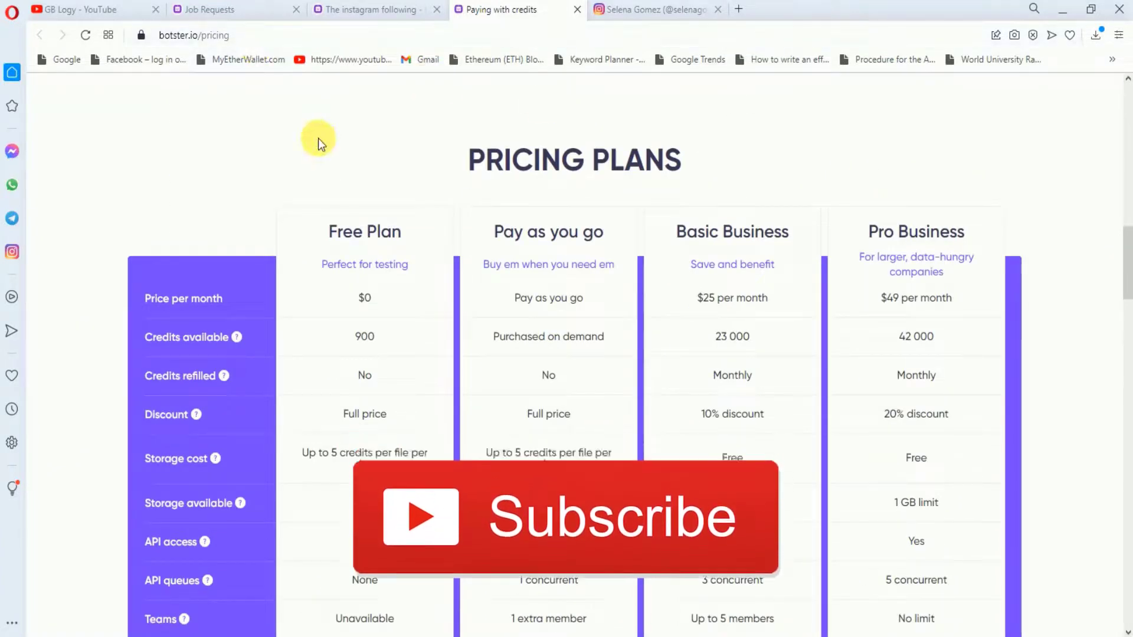